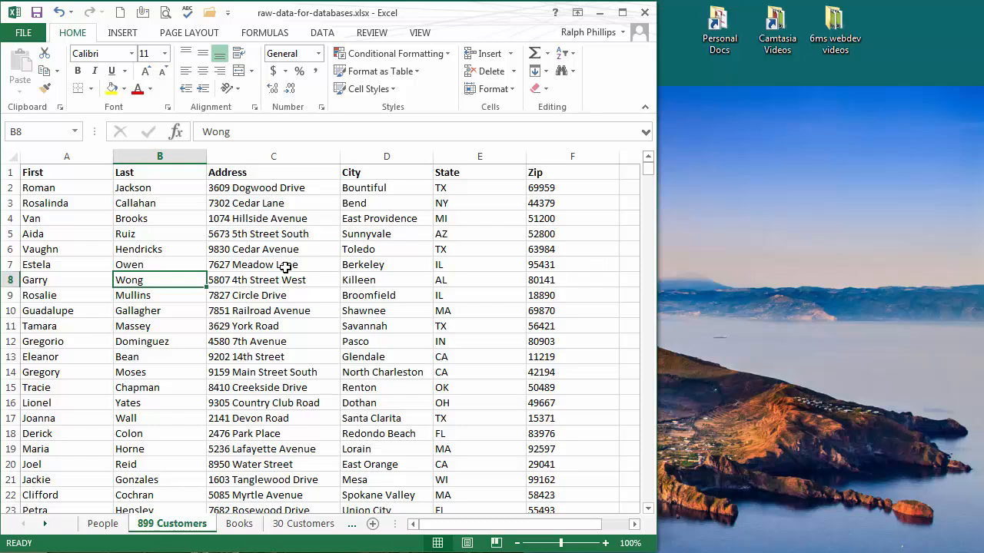
Review customer names, street addresses and cities in the Excel customer list.
{"action": "left_click", "coordinate": [274, 295]}
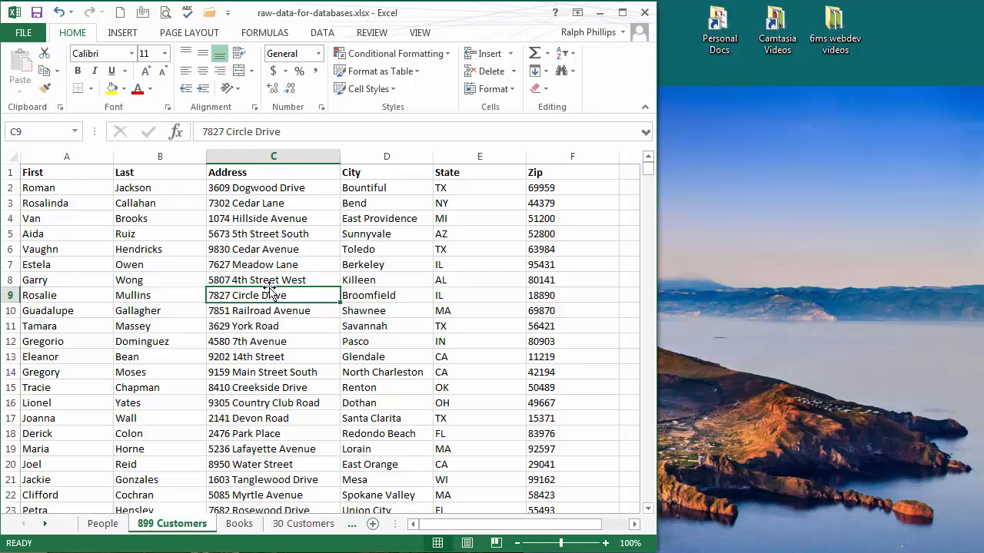
{"action": "left_click", "coordinate": [274, 356]}
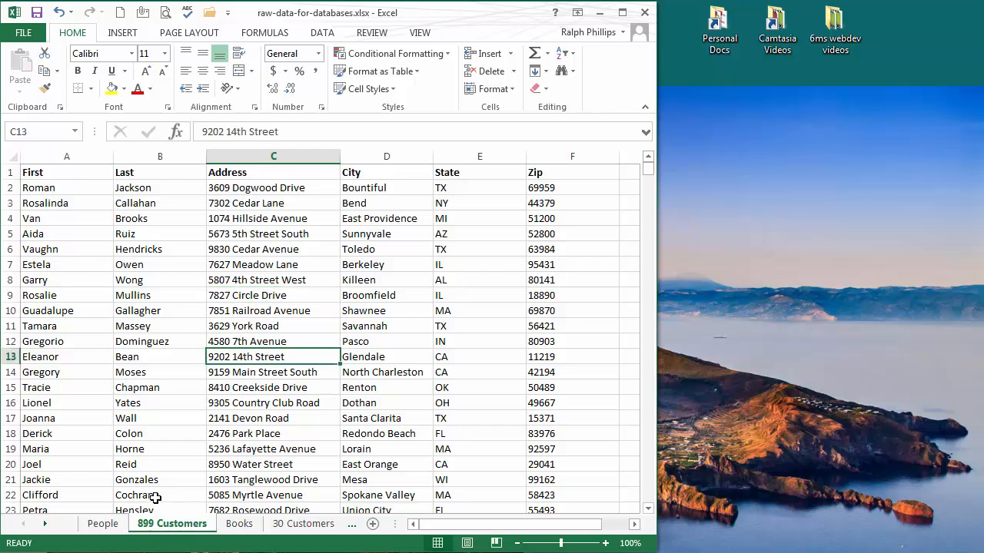
{"action": "left_click", "coordinate": [274, 280]}
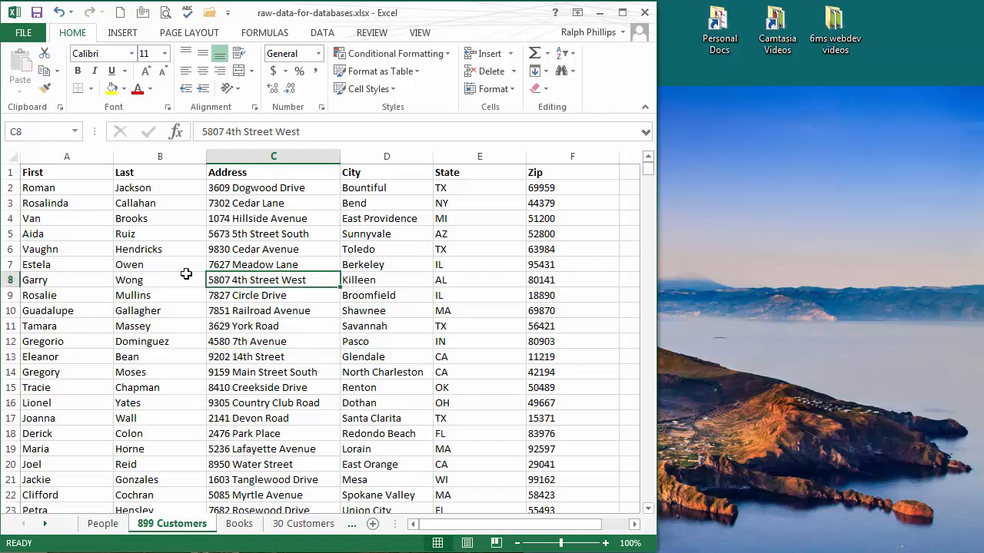
{"action": "mouse_move", "coordinate": [97, 264]}
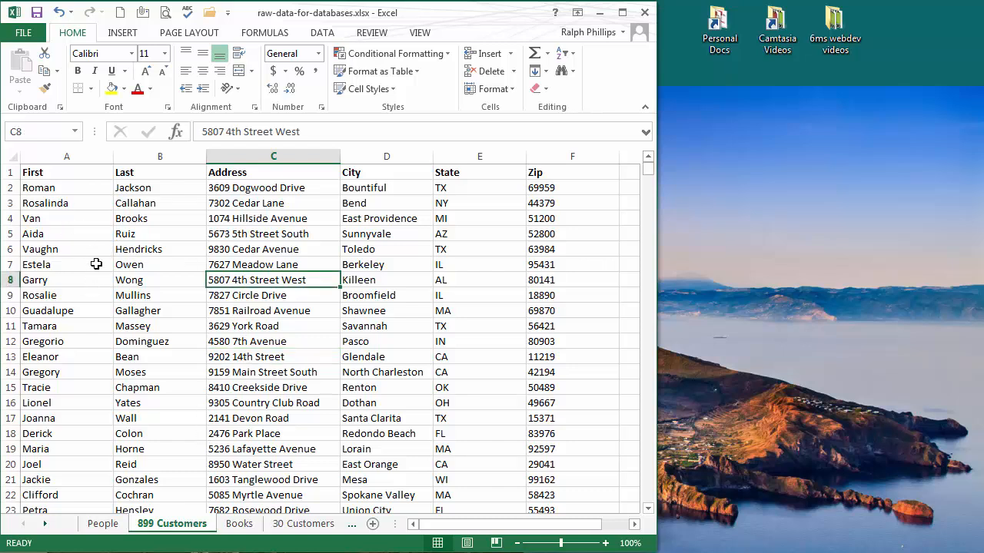
{"action": "mouse_move", "coordinate": [178, 271]}
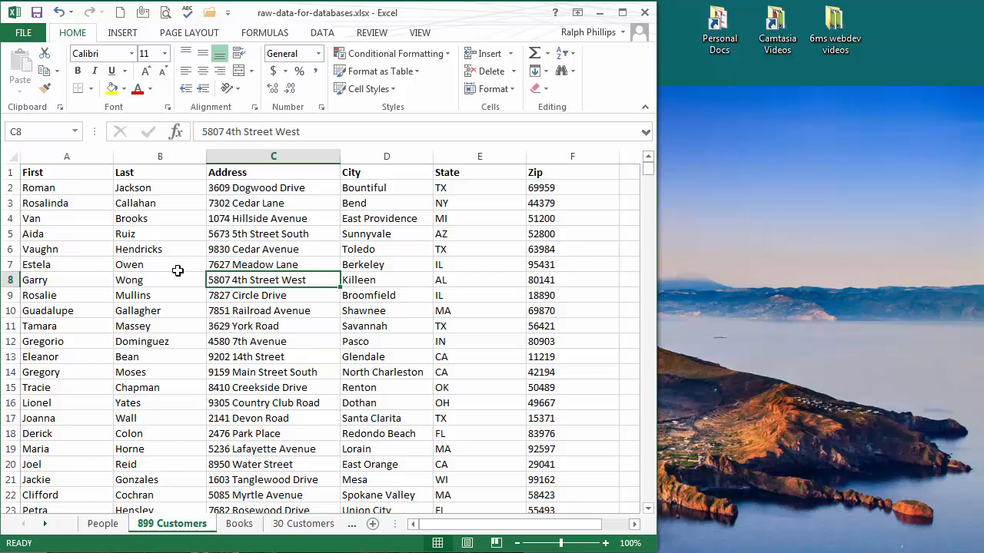
{"action": "mouse_move", "coordinate": [495, 223]}
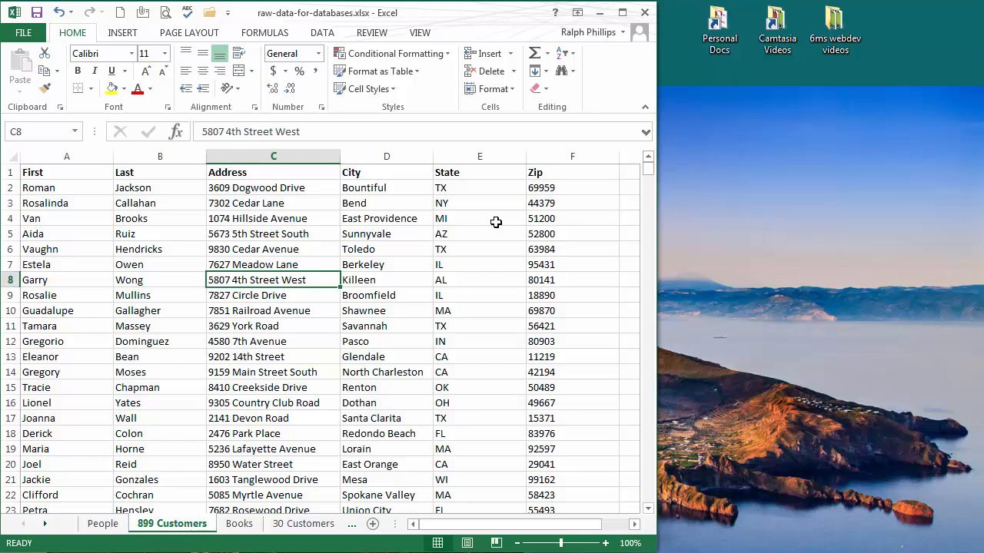
{"action": "left_click", "coordinate": [387, 295]}
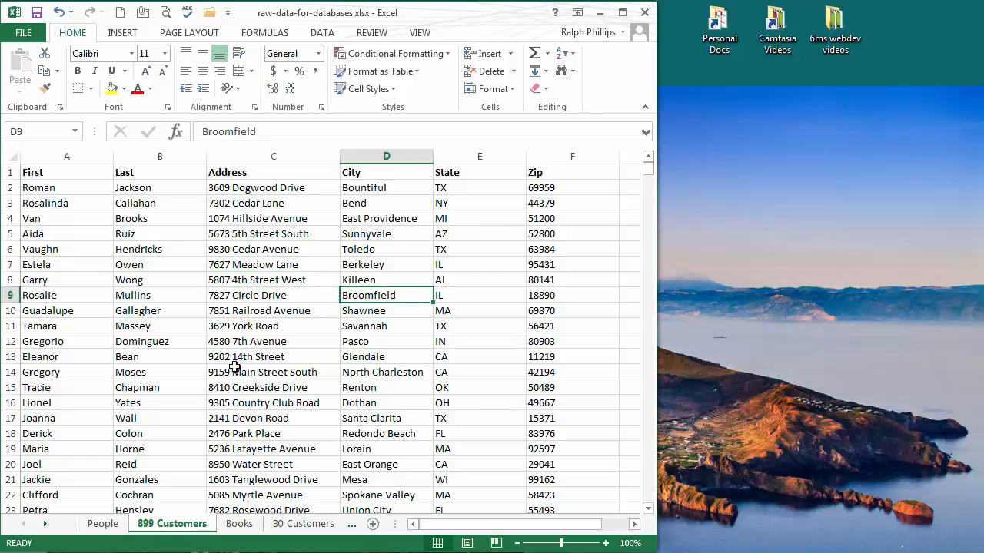
{"action": "mouse_move", "coordinate": [181, 317]}
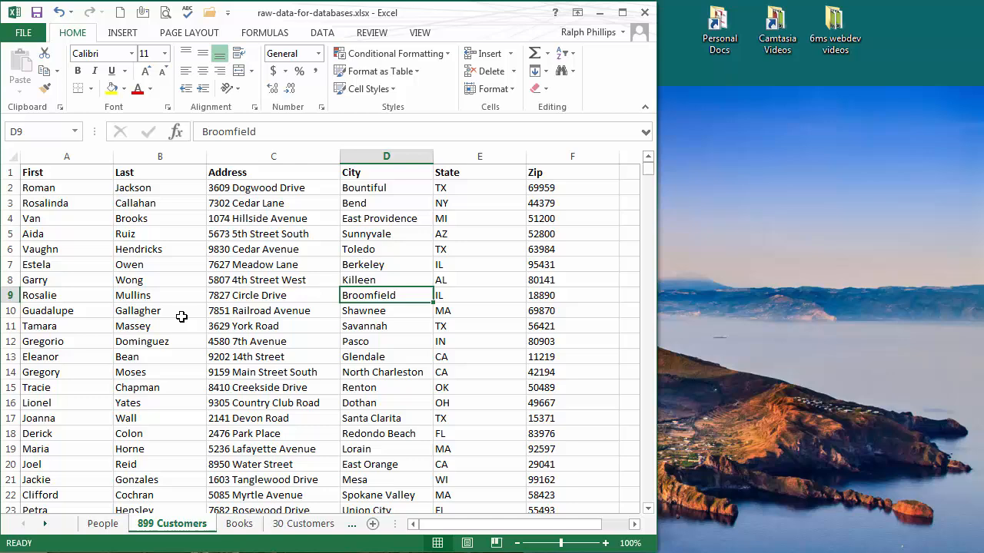
{"action": "left_click", "coordinate": [68, 188]}
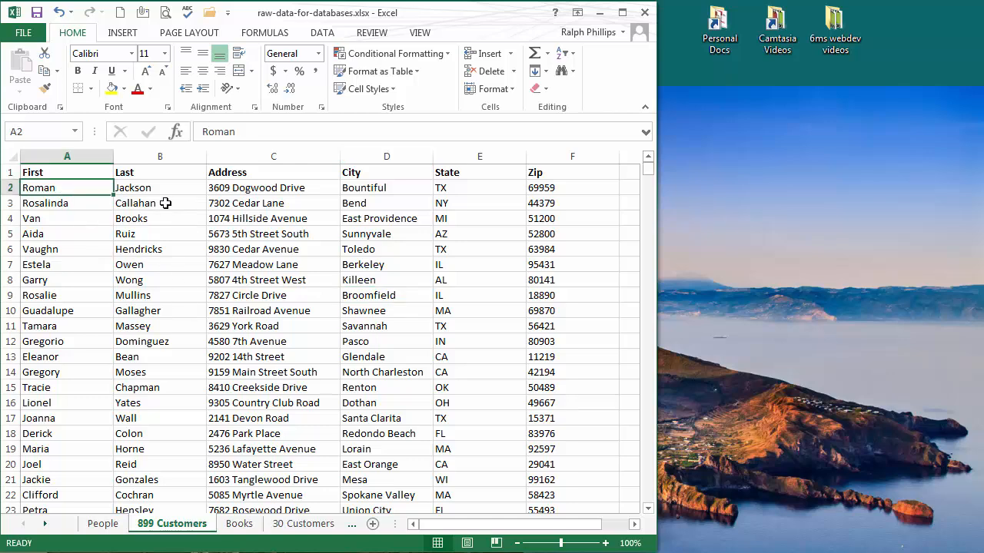
{"action": "left_click", "coordinate": [387, 280]}
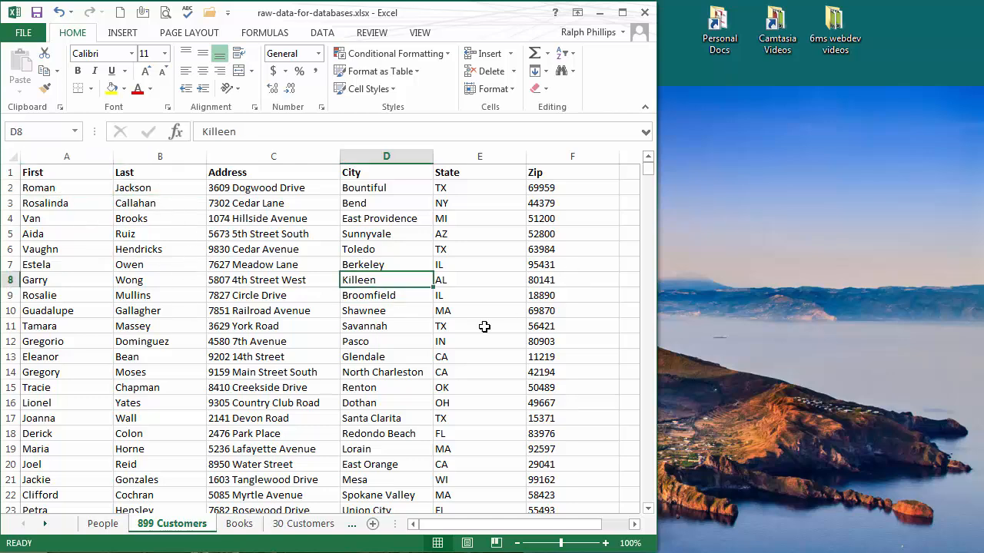
{"action": "scroll", "scroll_direction": "down", "scroll_amount": 3}
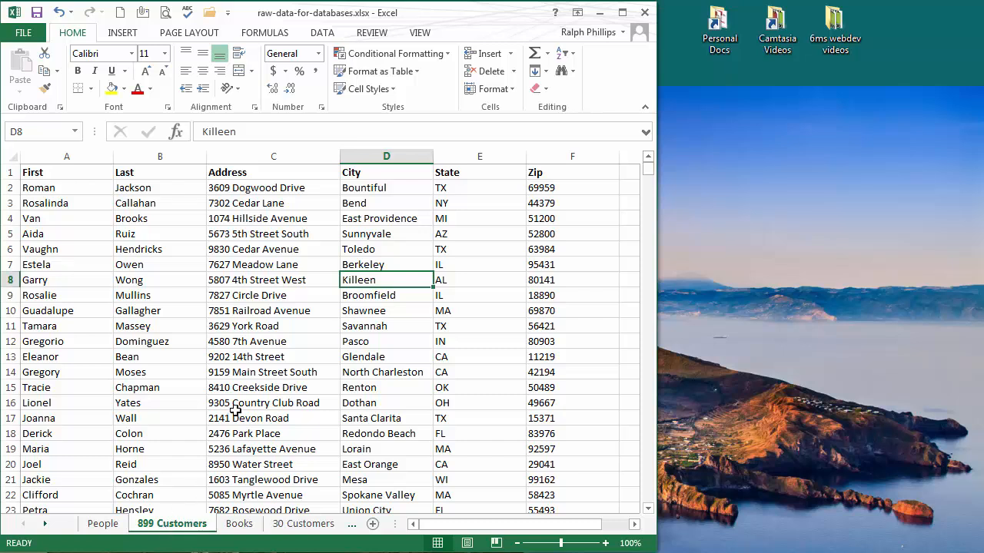
{"action": "mouse_move", "coordinate": [352, 36]}
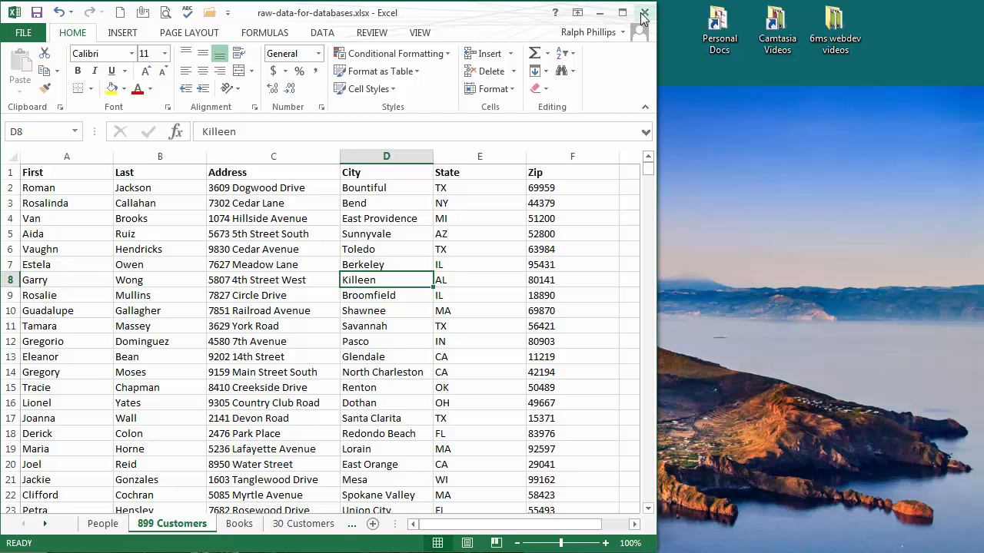
Close the spreadsheet and start a new blank Word document maximized on screen.
{"action": "left_click", "coordinate": [644, 14]}
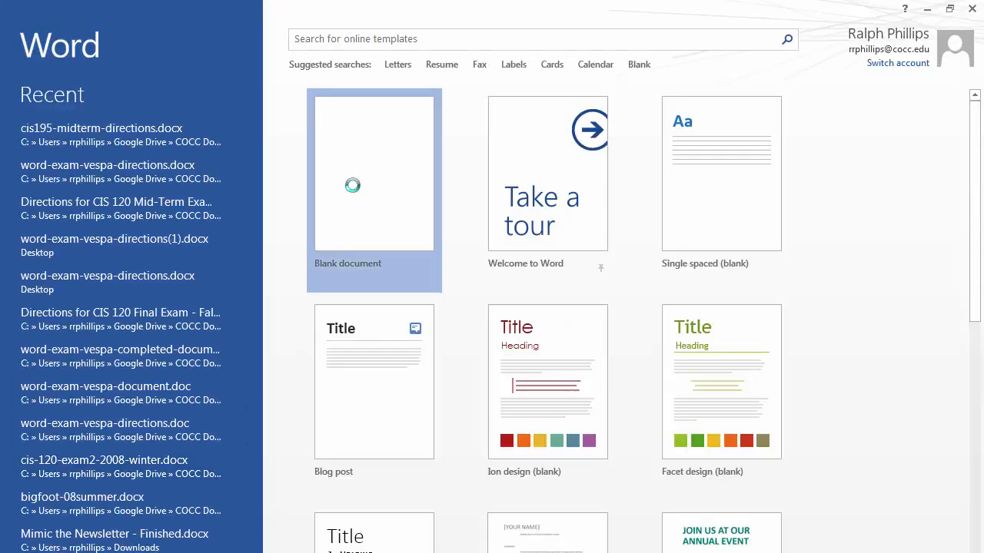
{"action": "left_click", "coordinate": [375, 172]}
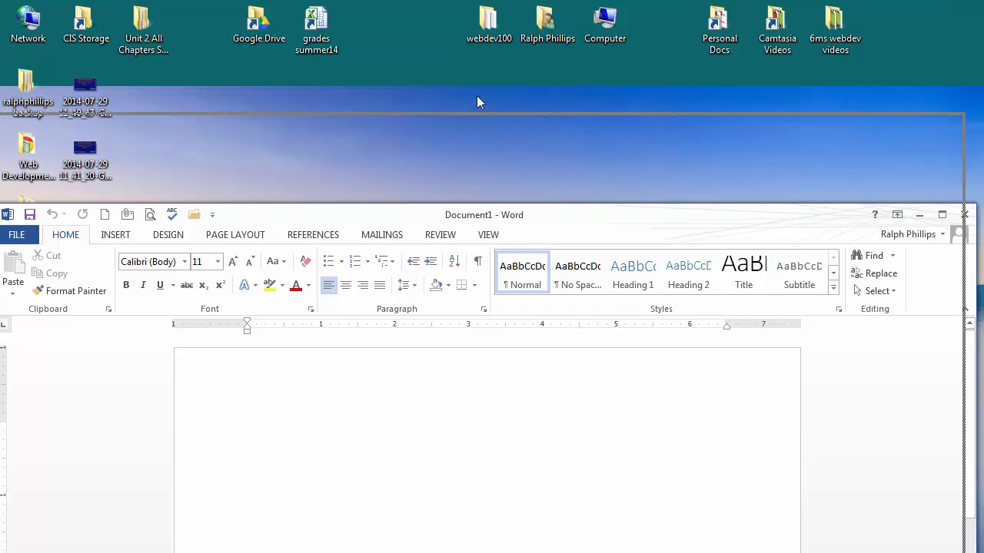
{"action": "left_click", "coordinate": [941, 215]}
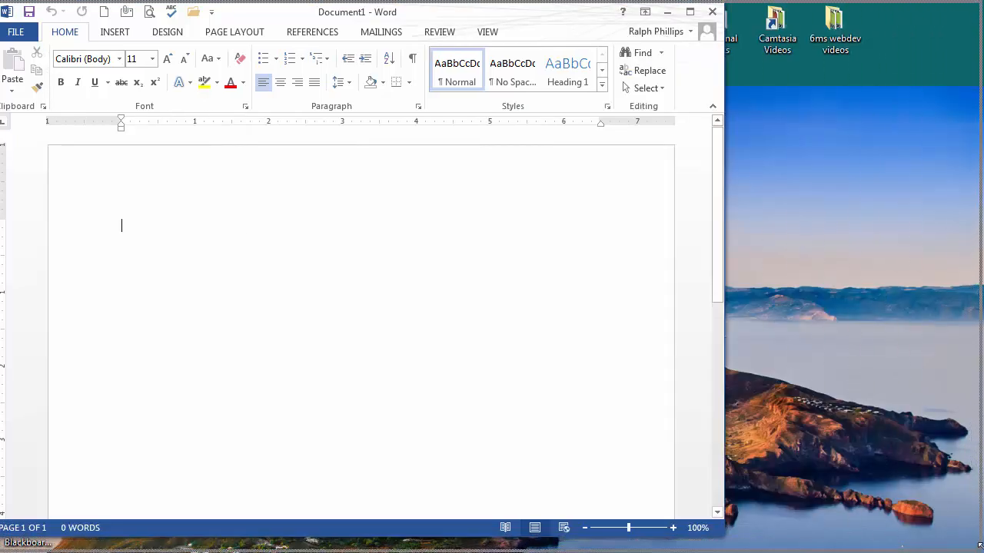
{"action": "left_click", "coordinate": [689, 12]}
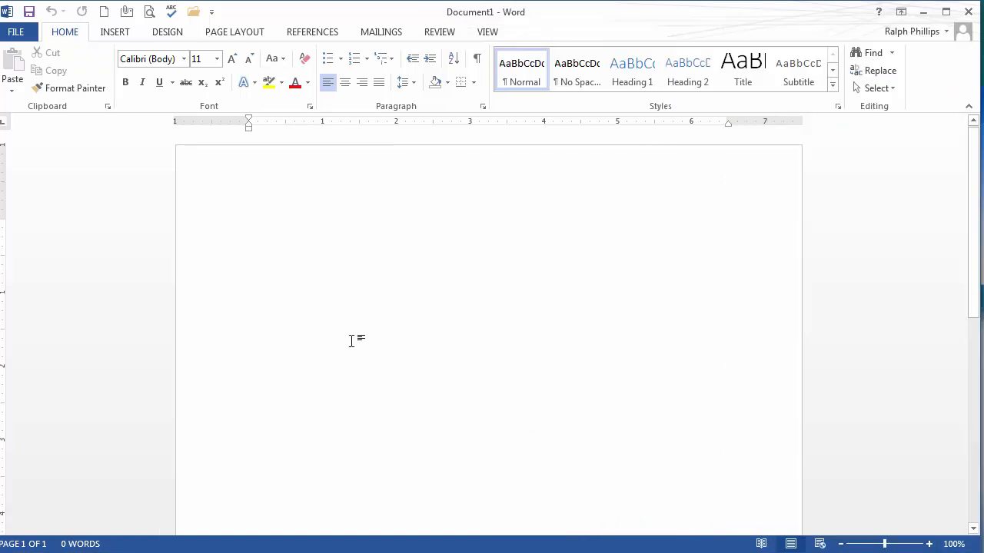
{"action": "mouse_move", "coordinate": [339, 269]}
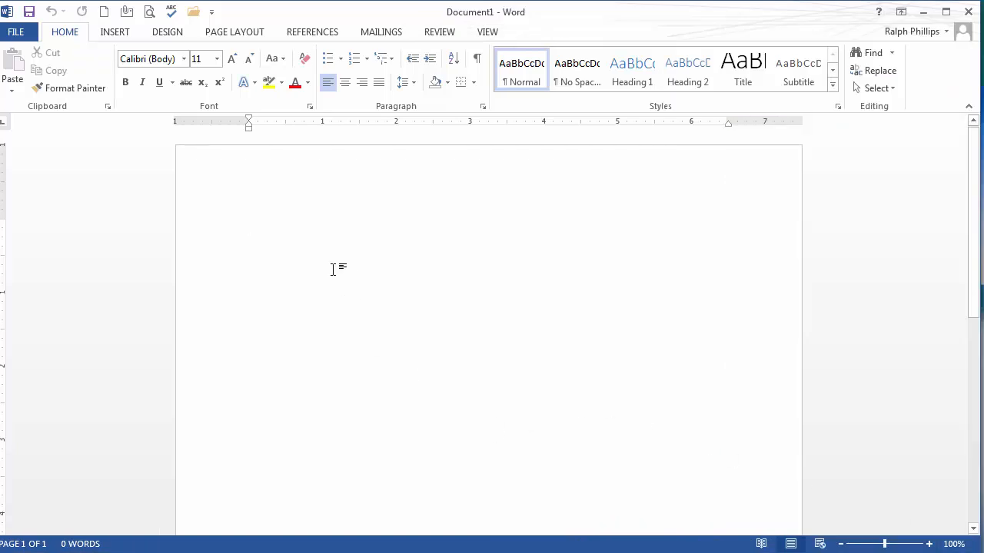
Start a mail merge from the Mailings tools and pick the merge document type.
{"action": "left_click", "coordinate": [382, 31]}
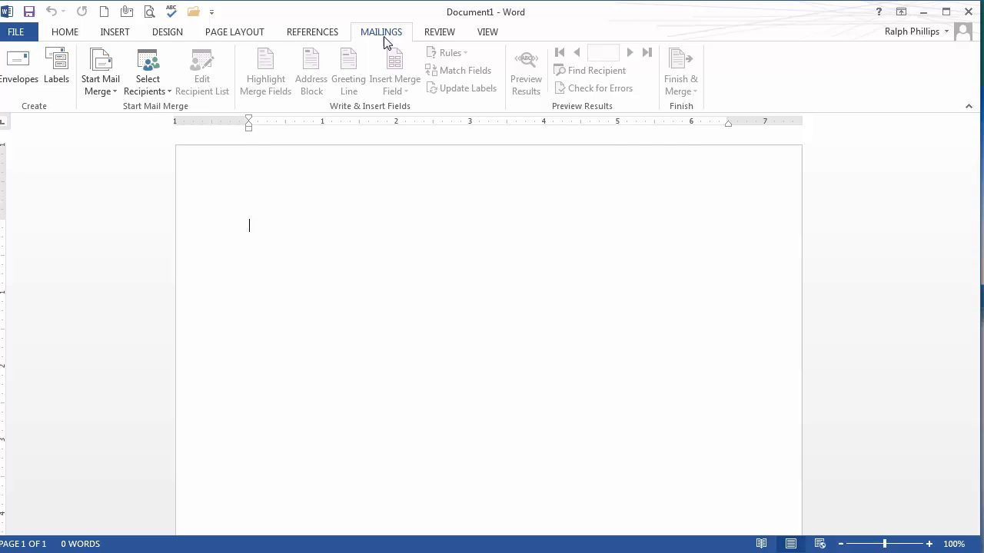
{"action": "mouse_move", "coordinate": [148, 69]}
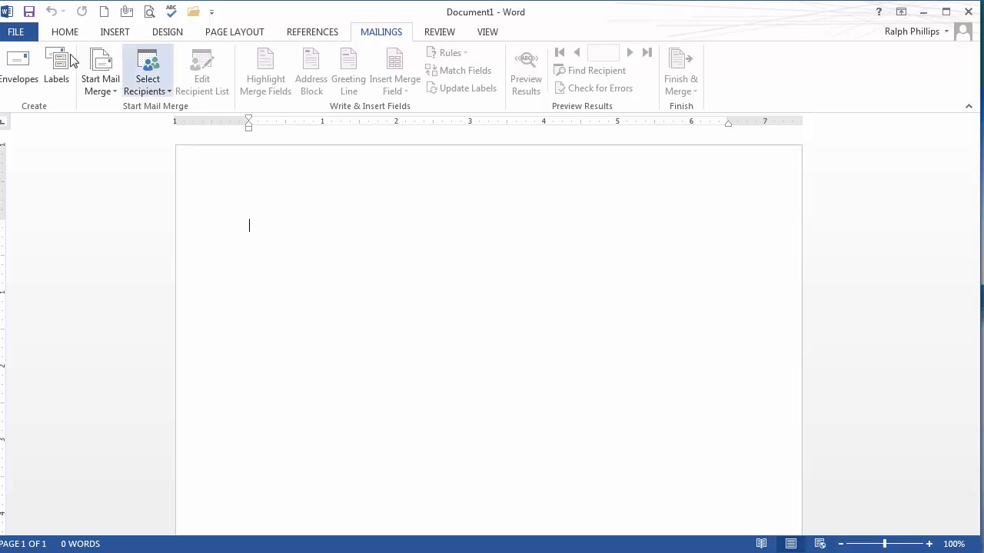
{"action": "mouse_move", "coordinate": [100, 73]}
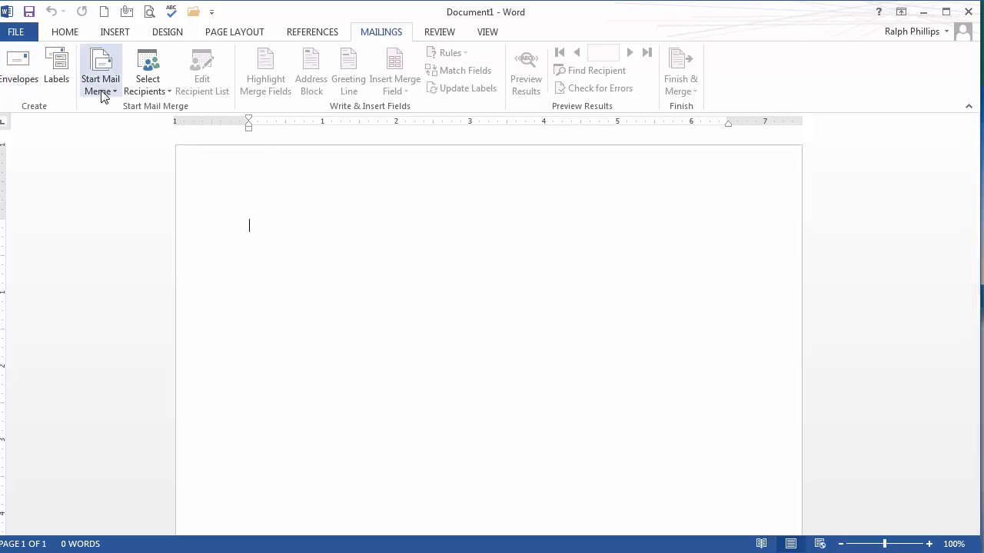
{"action": "mouse_move", "coordinate": [100, 69]}
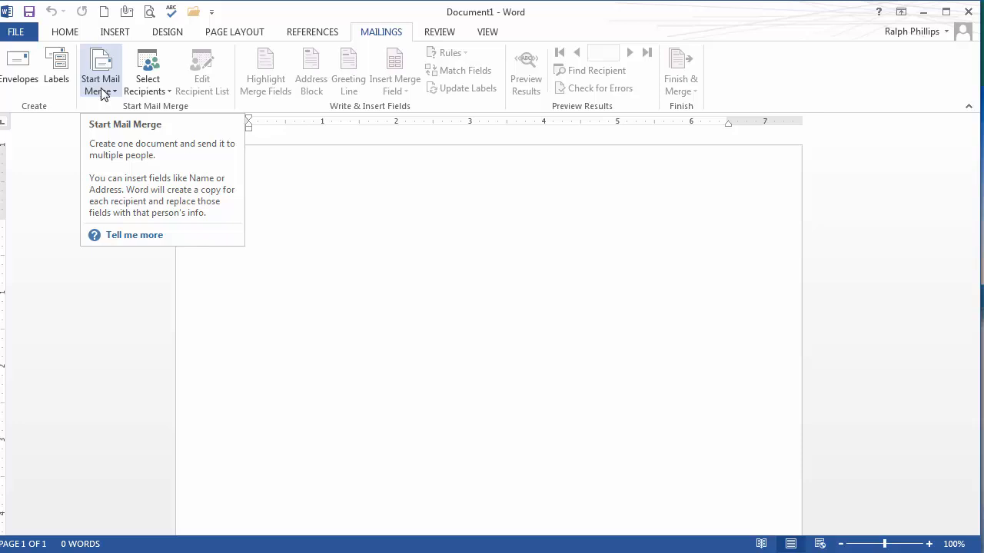
{"action": "left_click", "coordinate": [100, 69]}
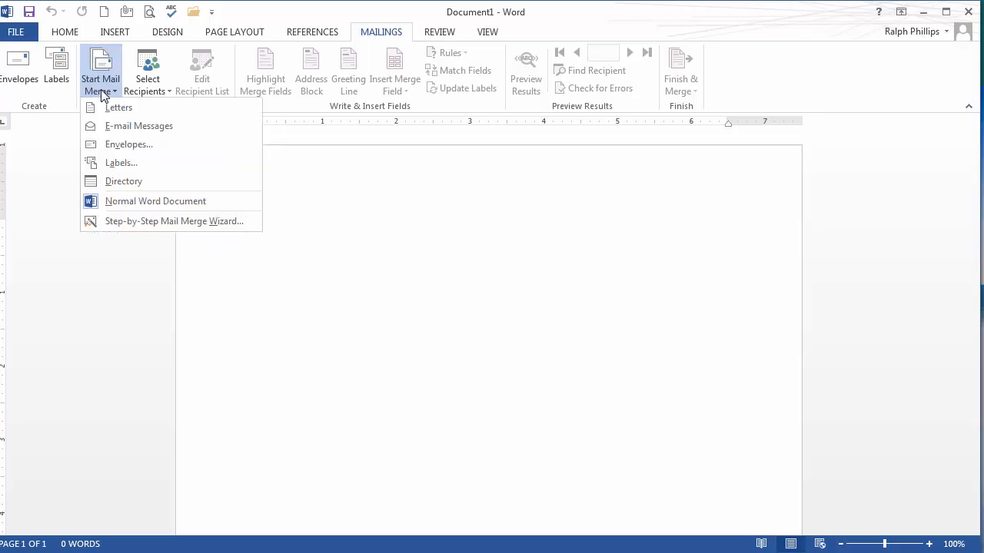
{"action": "mouse_move", "coordinate": [123, 181]}
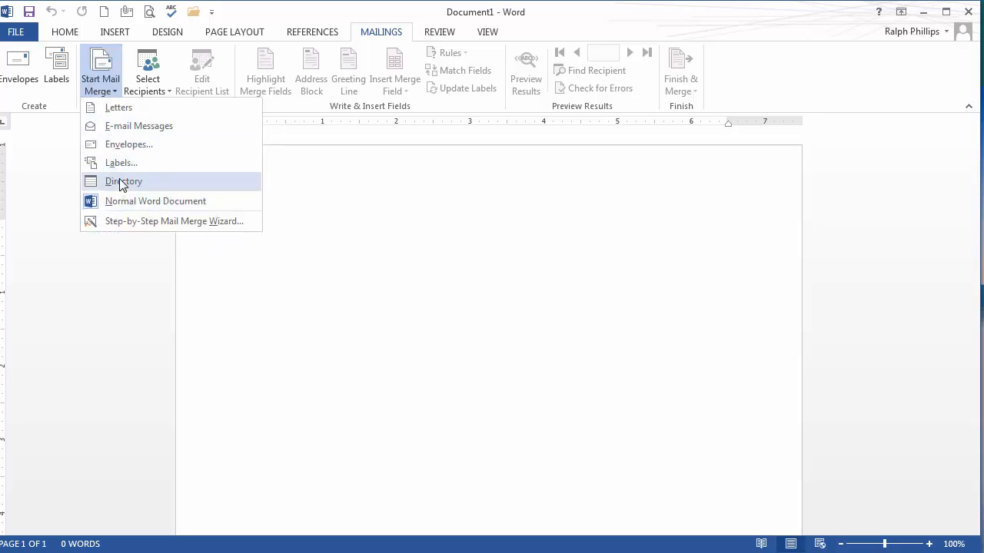
{"action": "left_click", "coordinate": [123, 181]}
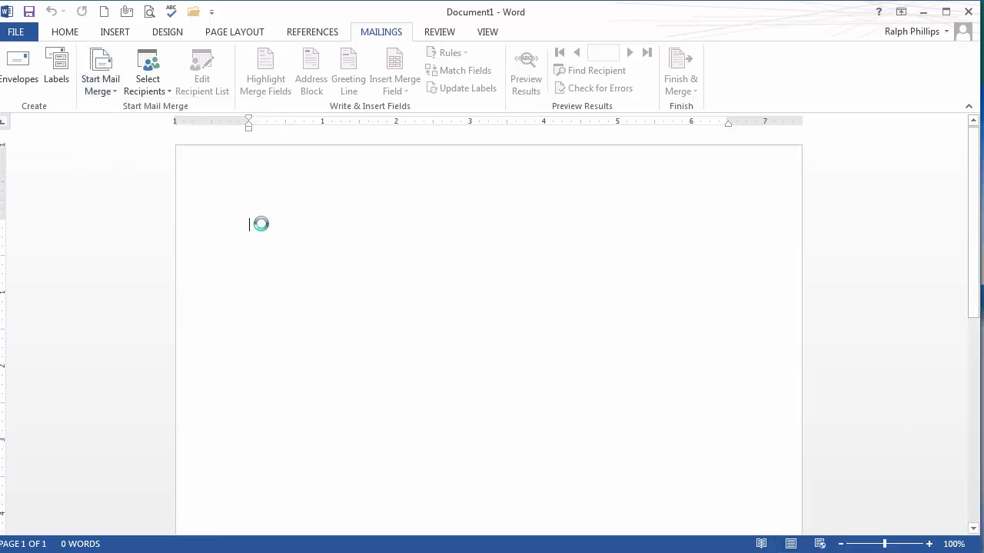
Start a labels merge with vendor Avery US Letter and product 5160 Easy Peel Address Labels.
{"action": "left_click", "coordinate": [57, 69]}
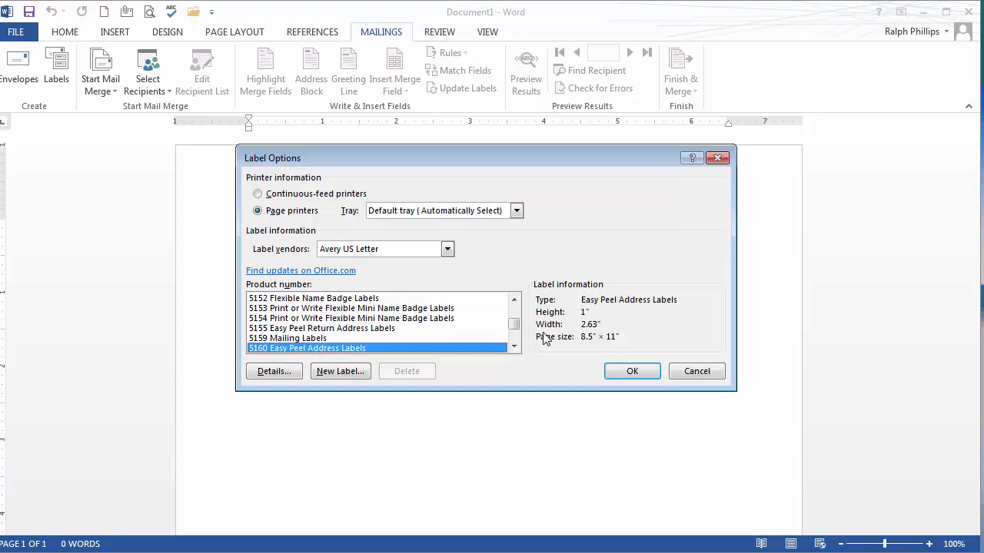
{"action": "mouse_move", "coordinate": [477, 374]}
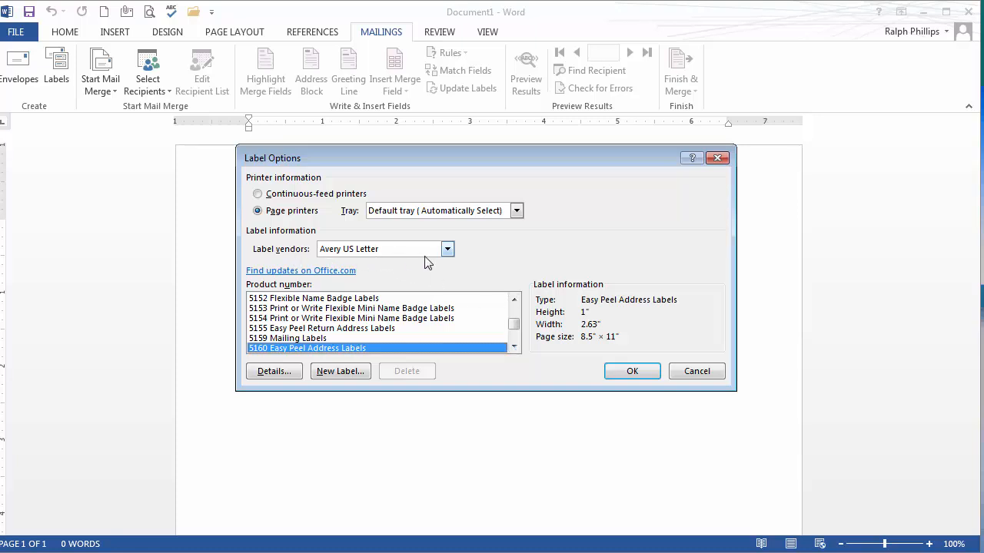
{"action": "left_click", "coordinate": [448, 249]}
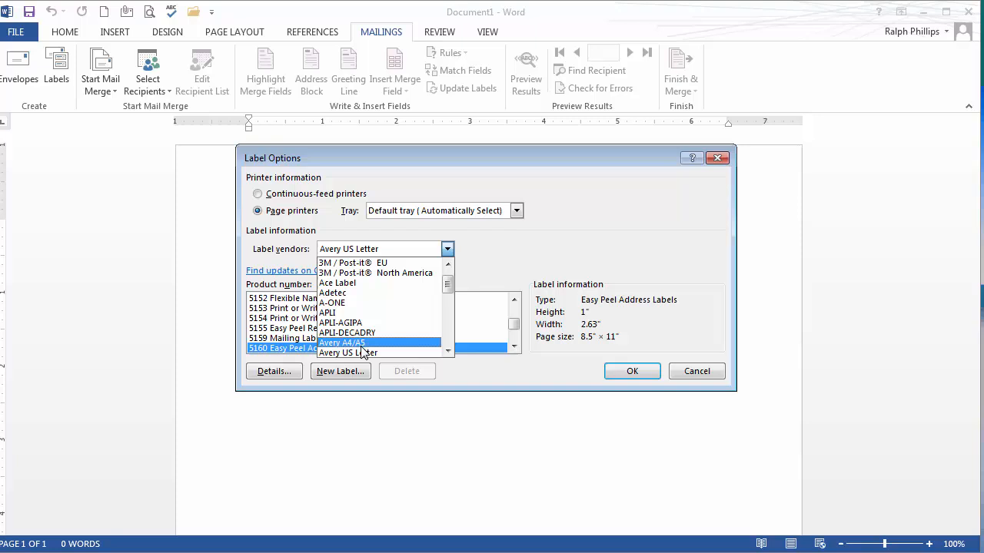
{"action": "left_click", "coordinate": [348, 352]}
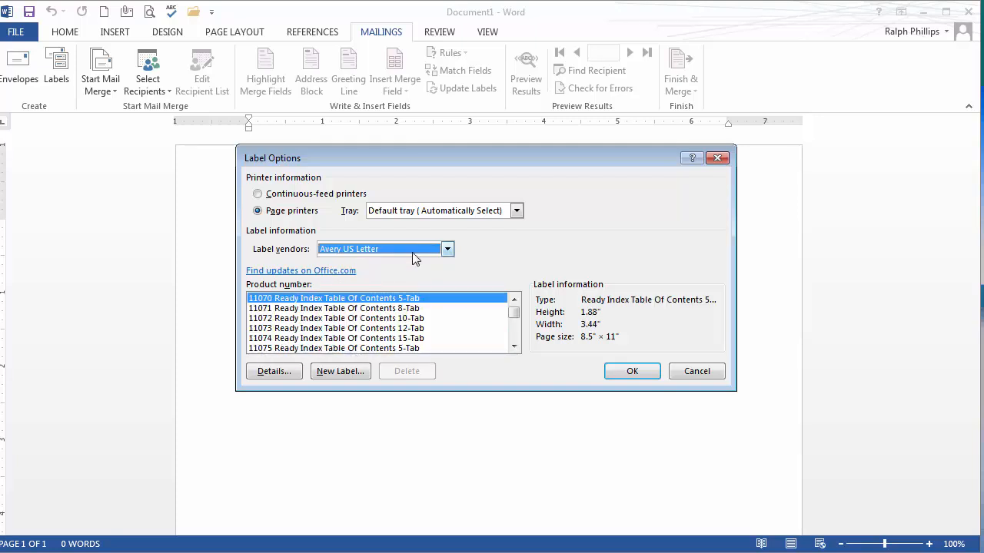
{"action": "left_click", "coordinate": [513, 324]}
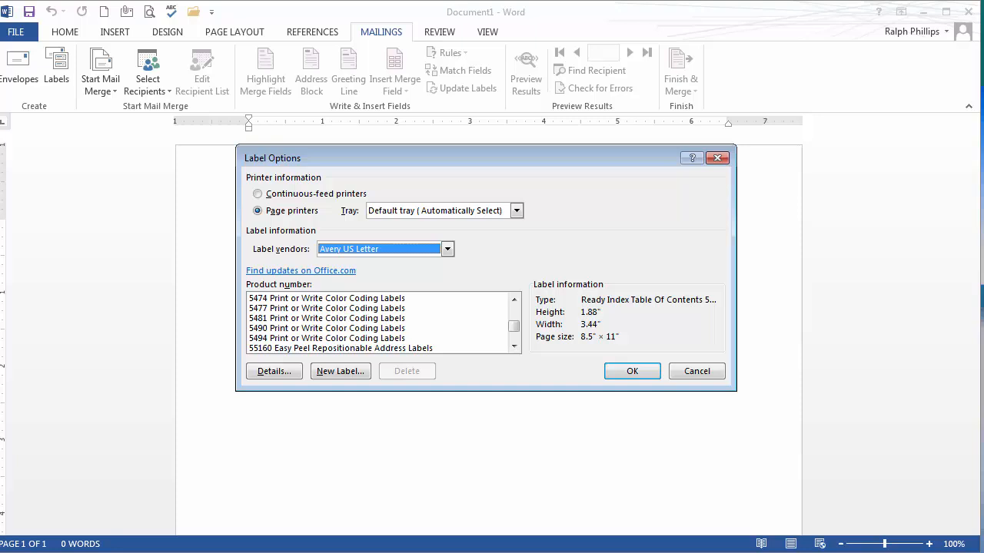
{"action": "left_click", "coordinate": [307, 329]}
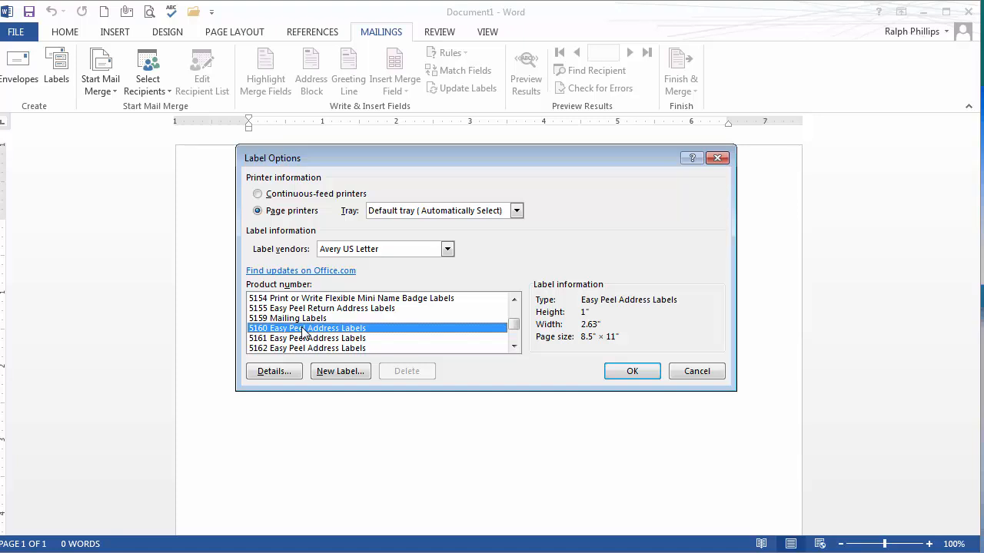
{"action": "mouse_move", "coordinate": [298, 336]}
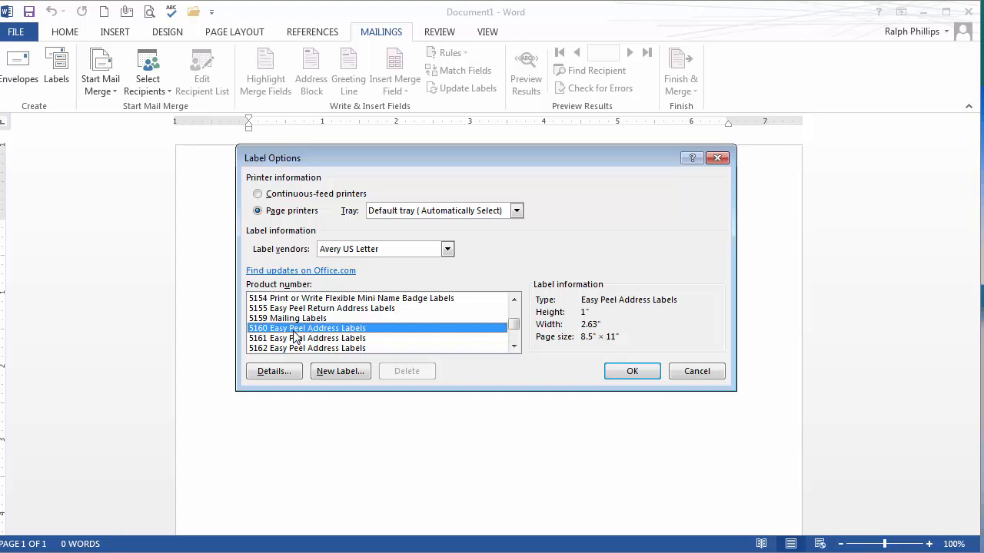
{"action": "mouse_move", "coordinate": [378, 338]}
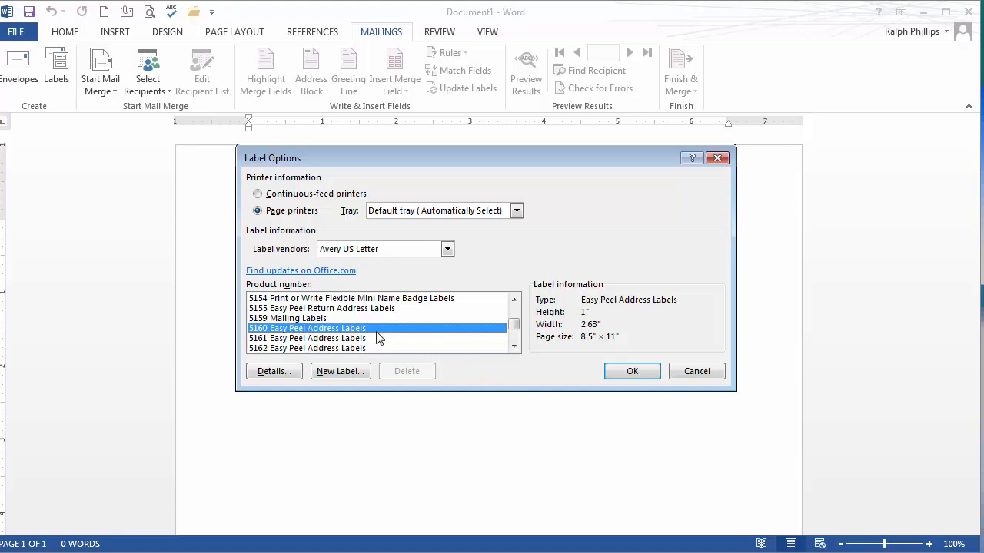
{"action": "mouse_move", "coordinate": [461, 355]}
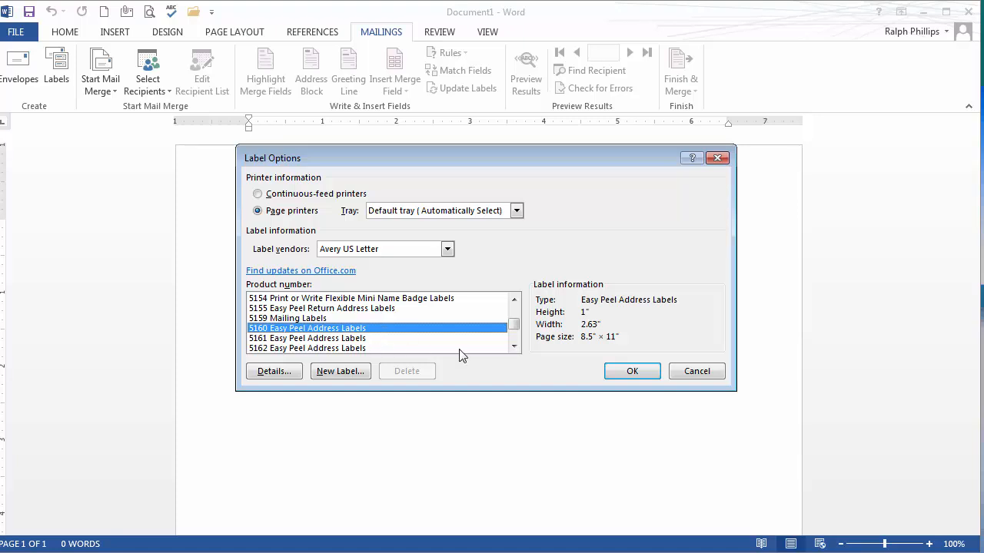
{"action": "mouse_move", "coordinate": [631, 371]}
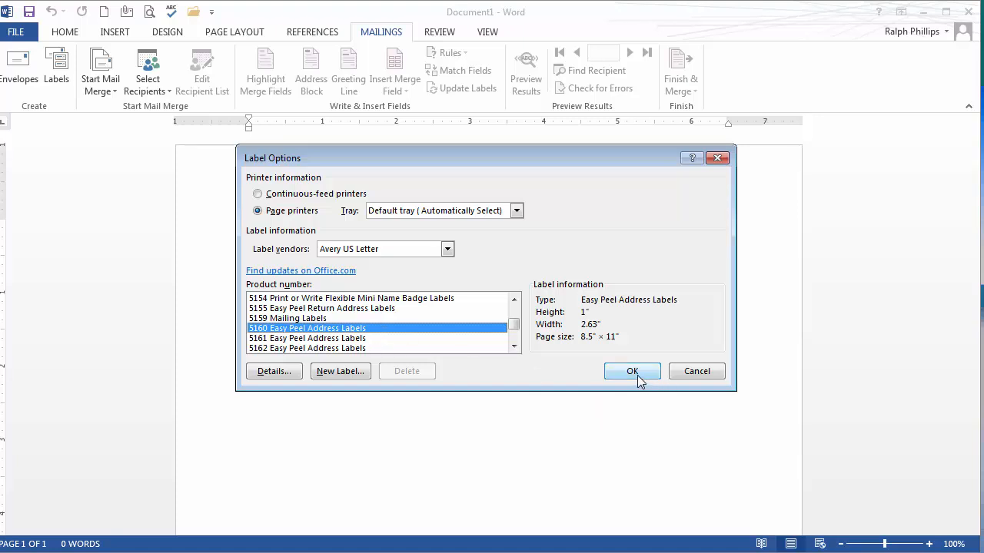
{"action": "mouse_move", "coordinate": [648, 368]}
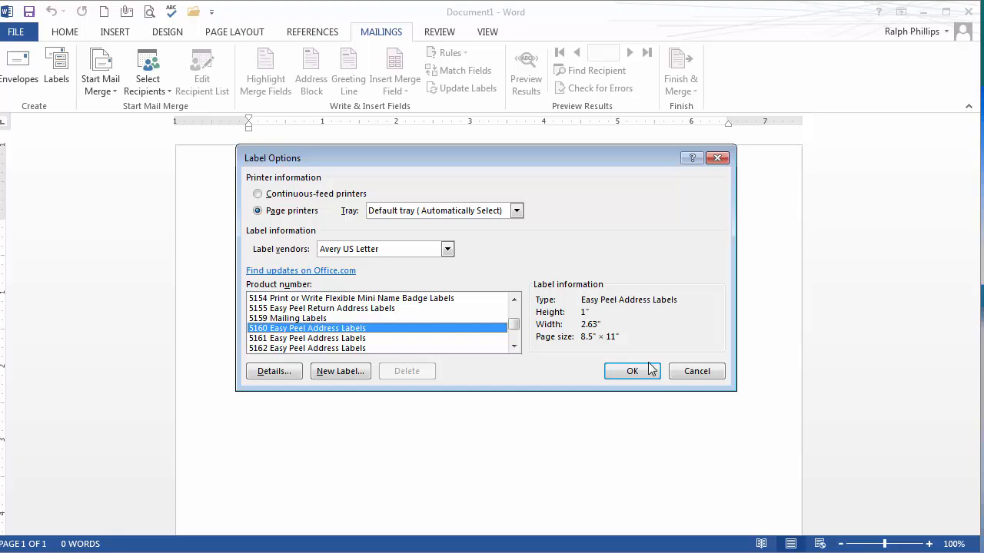
Confirm the 5160 labels and outline every label cell with All Borders.
{"action": "left_click", "coordinate": [632, 371]}
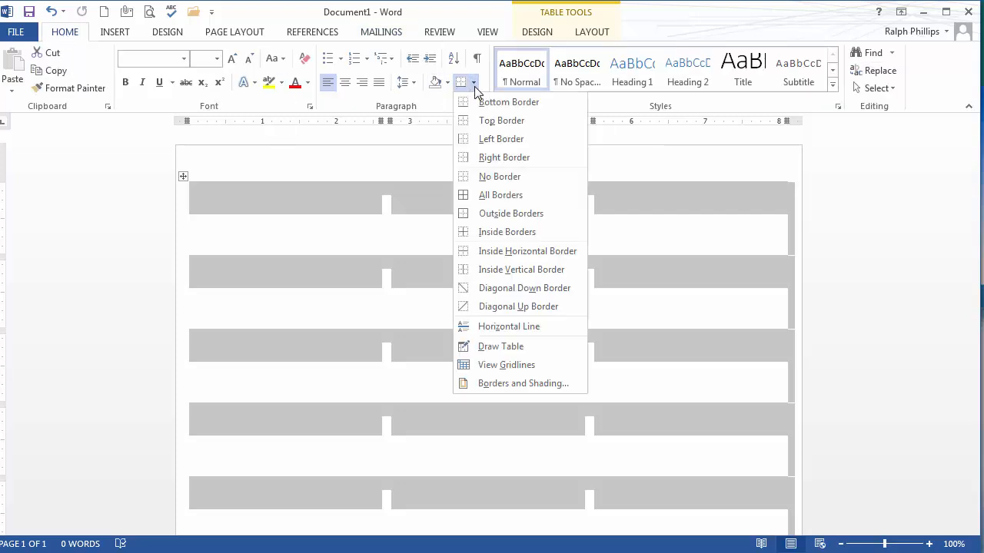
{"action": "left_click", "coordinate": [502, 193]}
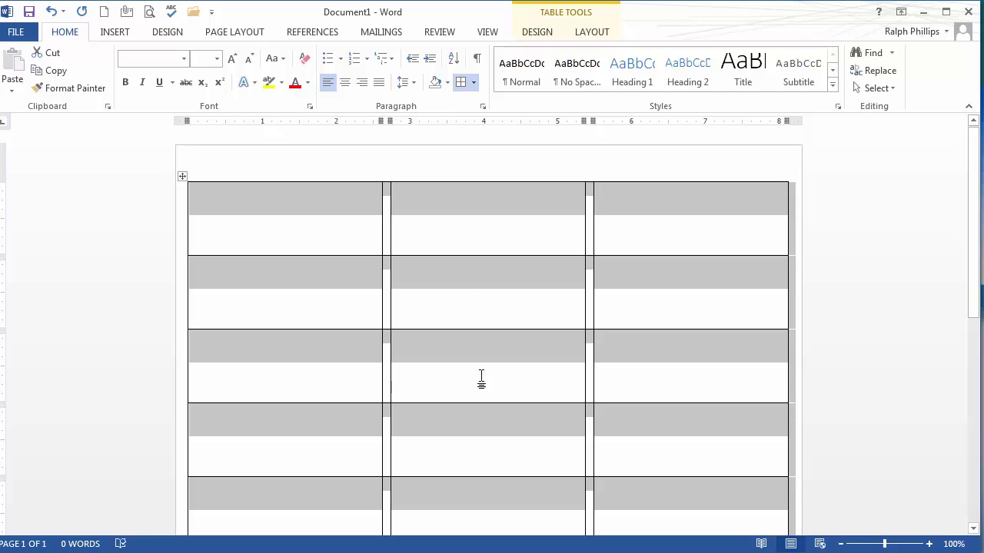
{"action": "scroll", "scroll_direction": "down", "scroll_amount": 3}
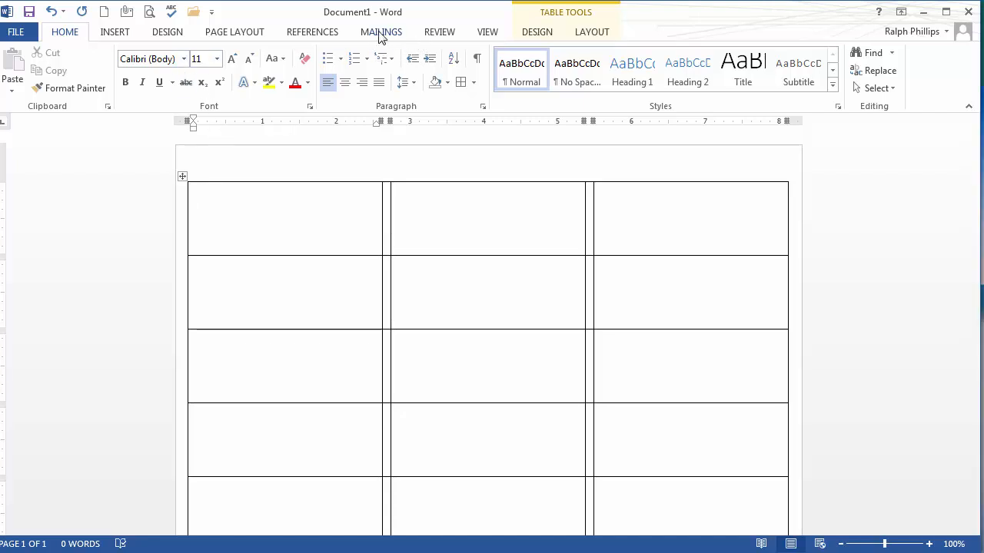
Use the existing workbook on the Desktop and select the 899 Customers$ sheet as recipients.
{"action": "left_click", "coordinate": [382, 31]}
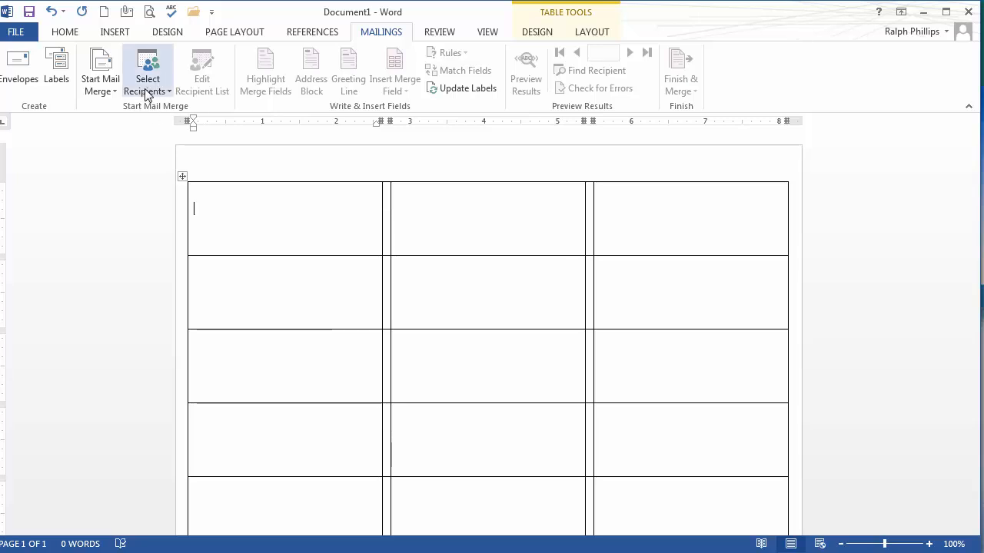
{"action": "left_click", "coordinate": [147, 73]}
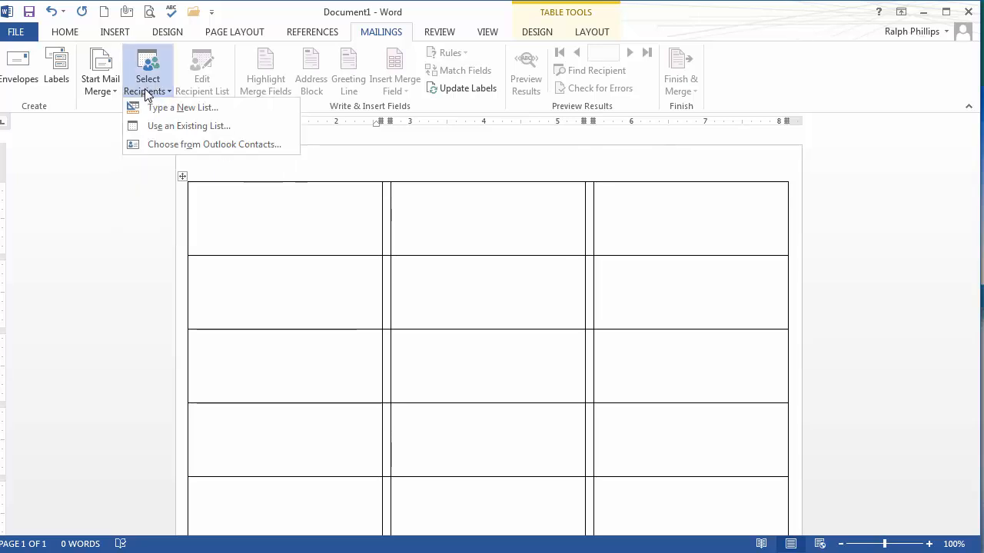
{"action": "mouse_move", "coordinate": [172, 126]}
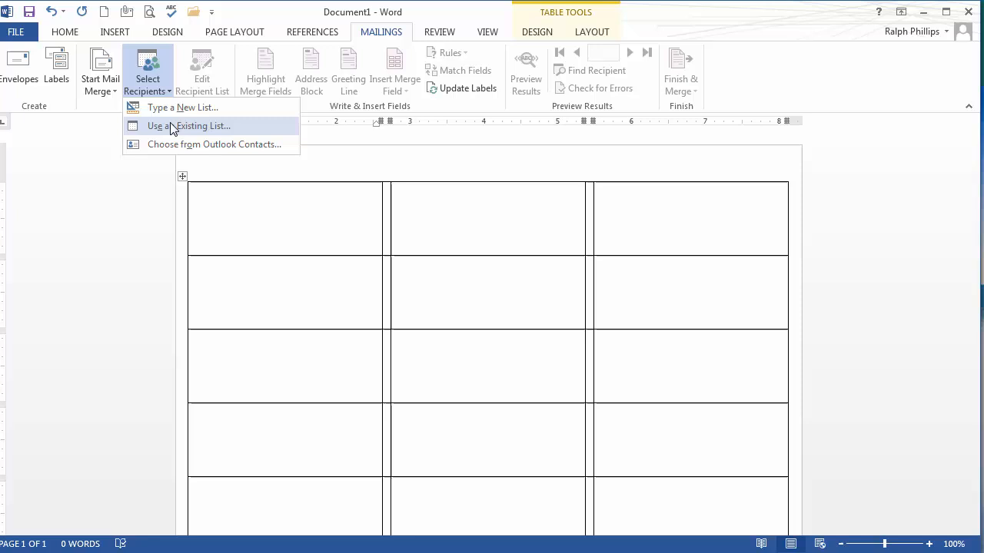
{"action": "mouse_move", "coordinate": [172, 131]}
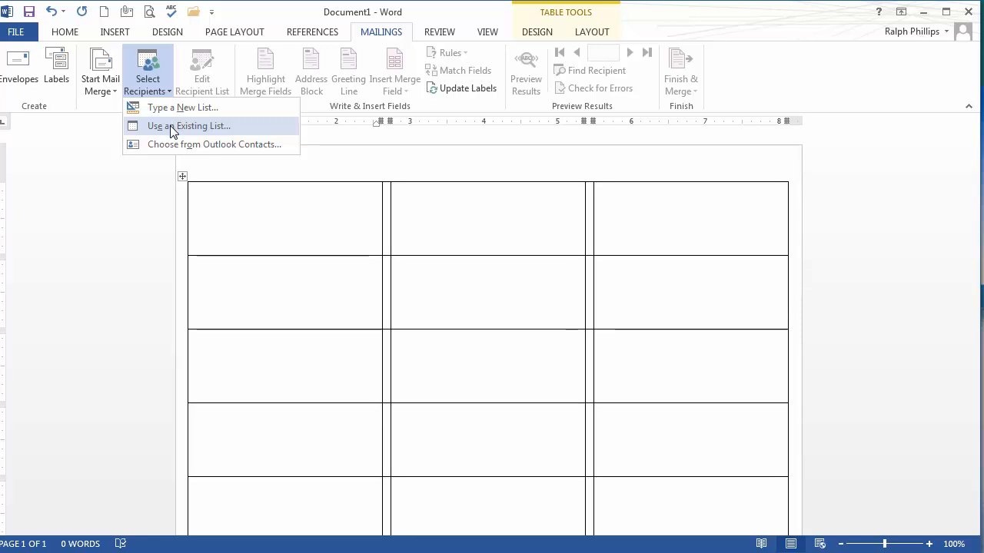
{"action": "left_click", "coordinate": [185, 126]}
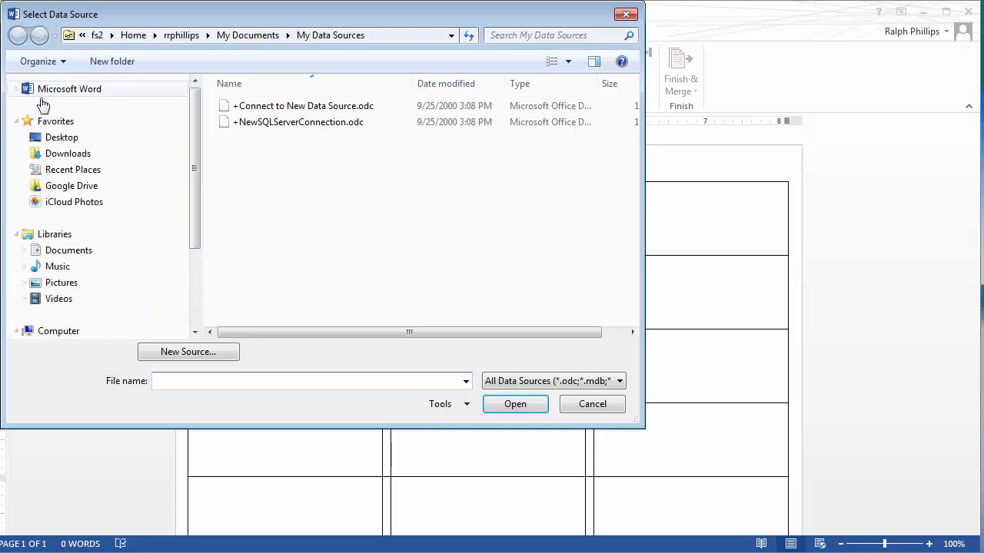
{"action": "left_click", "coordinate": [61, 136]}
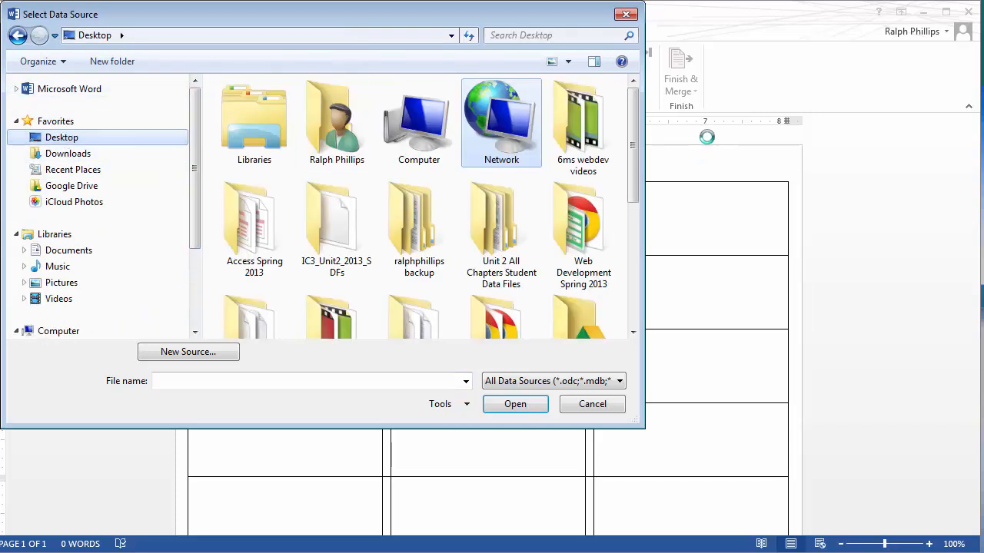
{"action": "scroll", "scroll_direction": "down", "scroll_amount": 3}
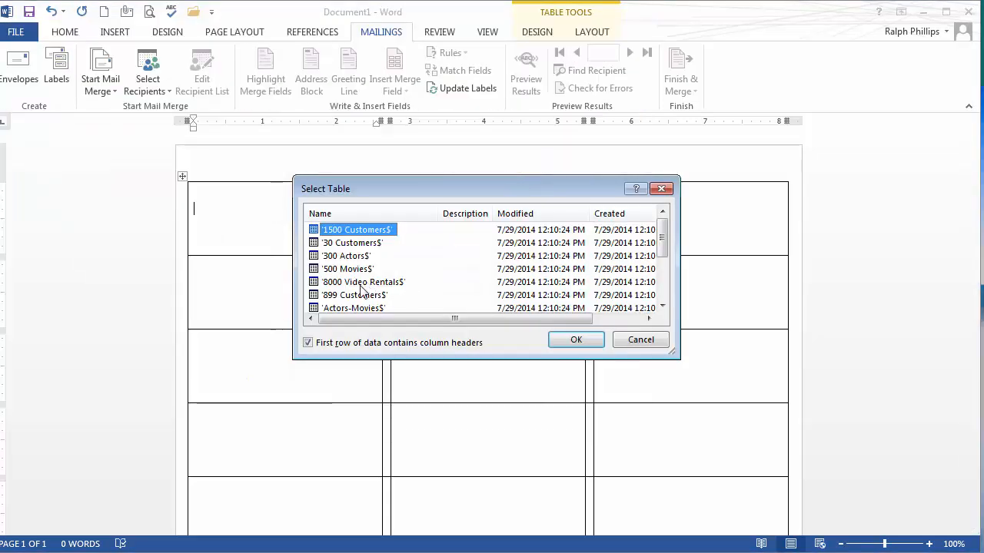
{"action": "left_click", "coordinate": [354, 295]}
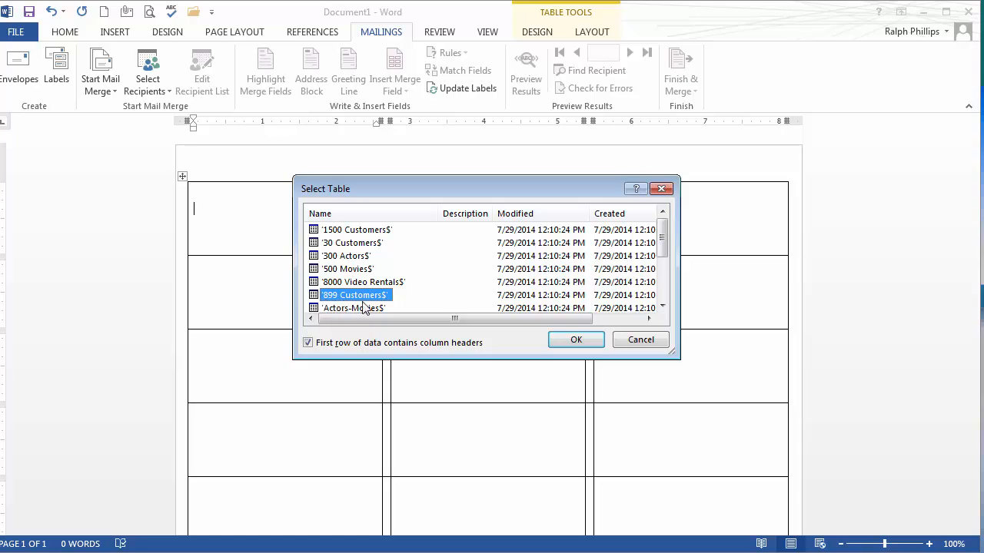
{"action": "left_click", "coordinate": [575, 340]}
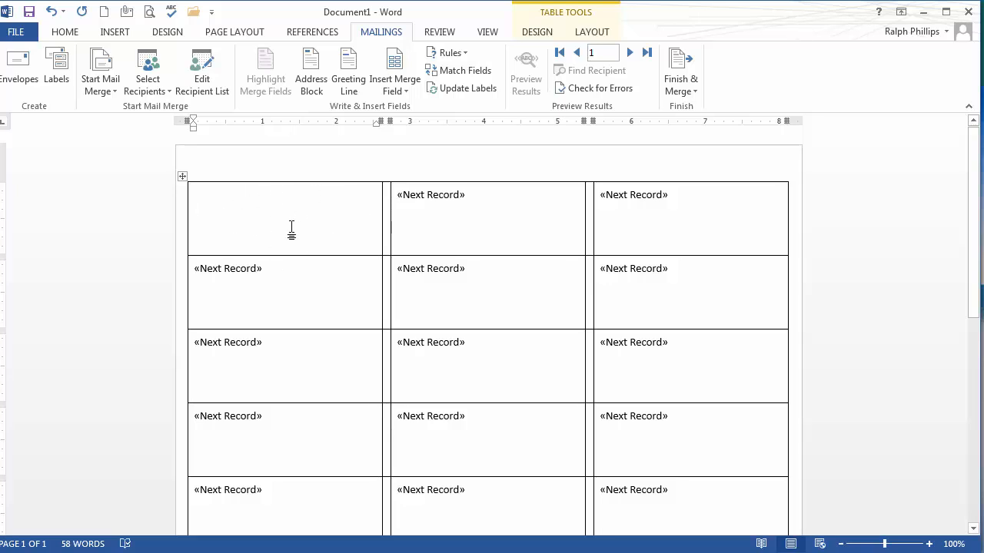
{"action": "mouse_move", "coordinate": [249, 214]}
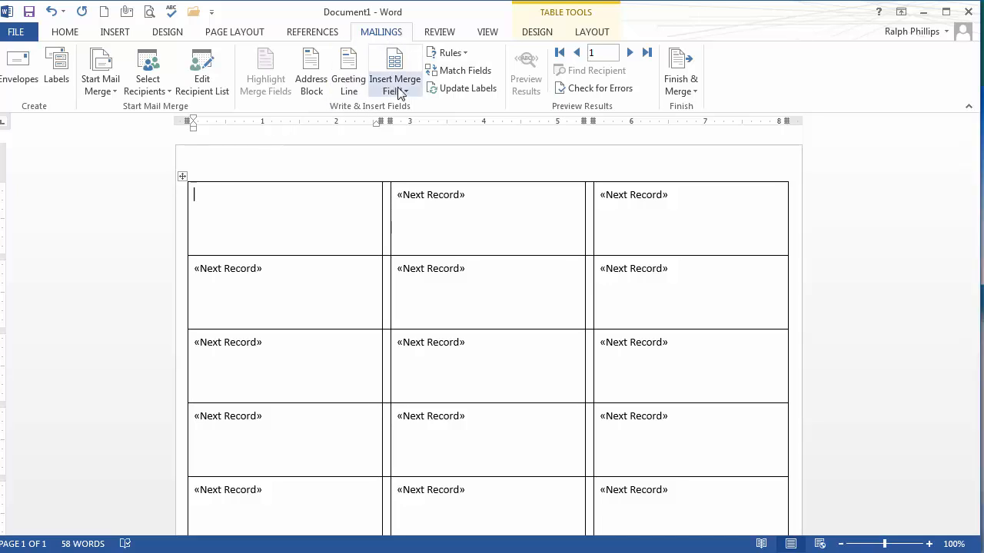
{"action": "mouse_move", "coordinate": [394, 70]}
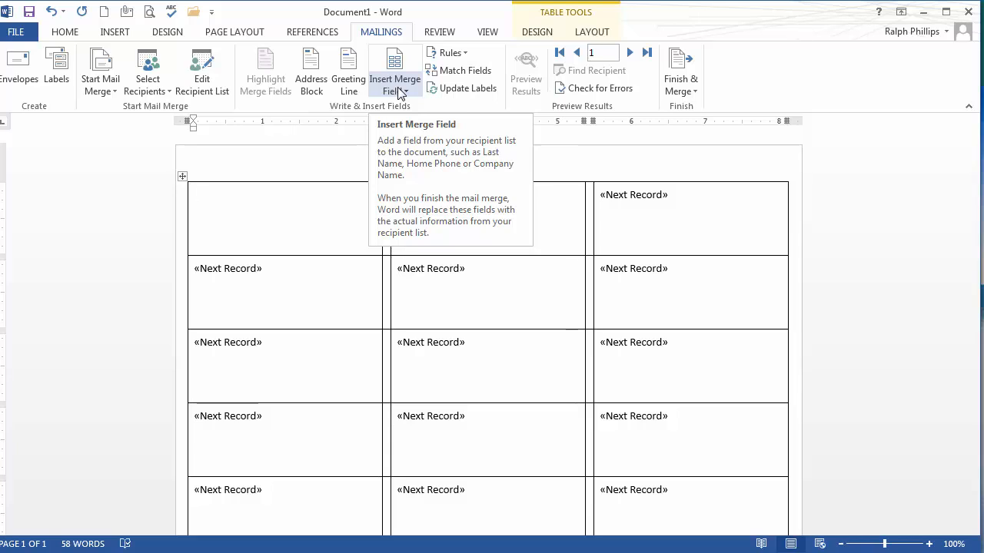
Insert First and Last on line one and Address on line two of the first label.
{"action": "left_click", "coordinate": [197, 193]}
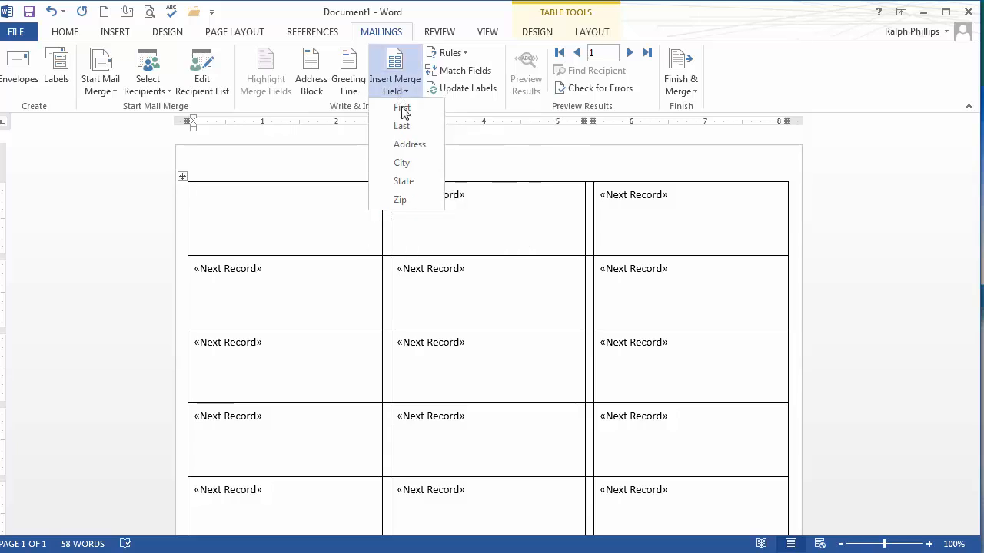
{"action": "mouse_move", "coordinate": [406, 127]}
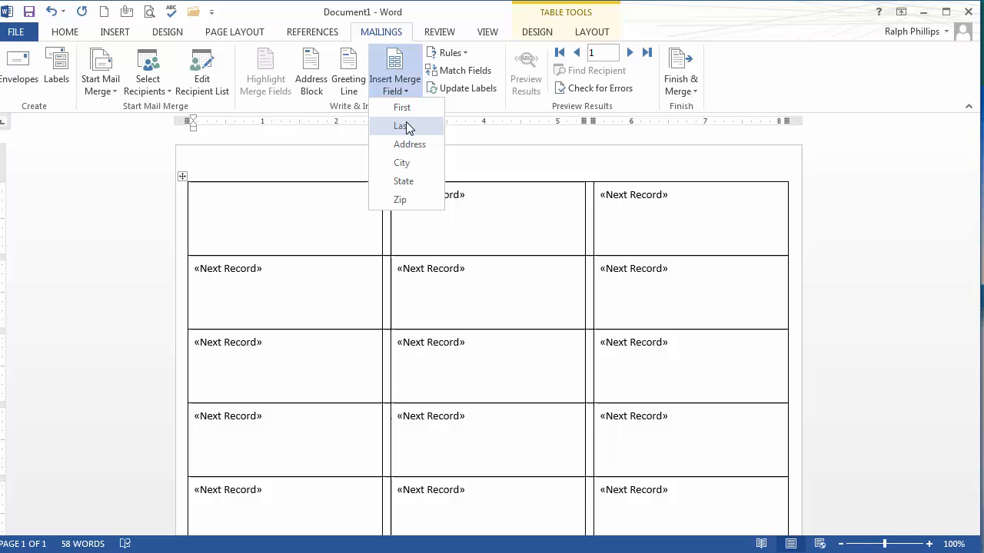
{"action": "mouse_move", "coordinate": [399, 200]}
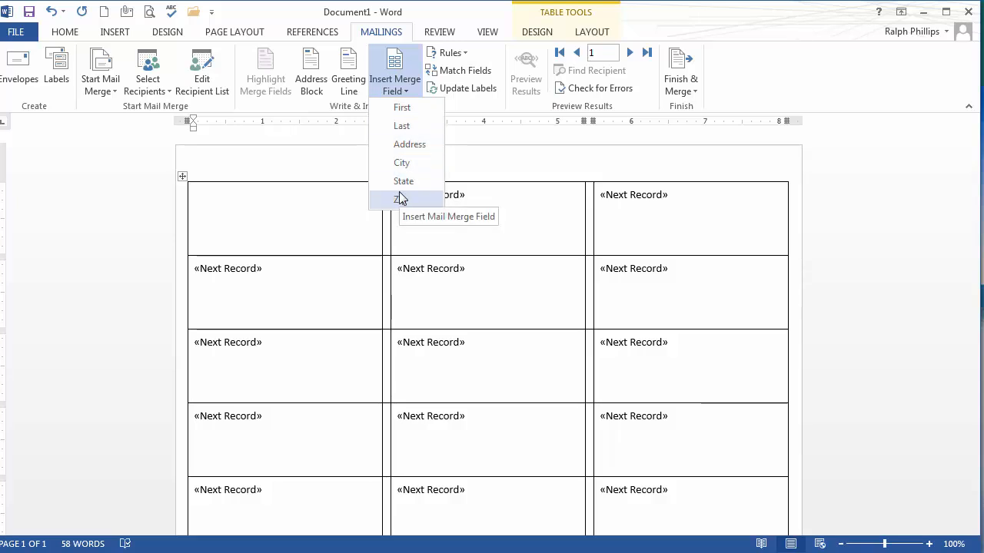
{"action": "mouse_move", "coordinate": [402, 108]}
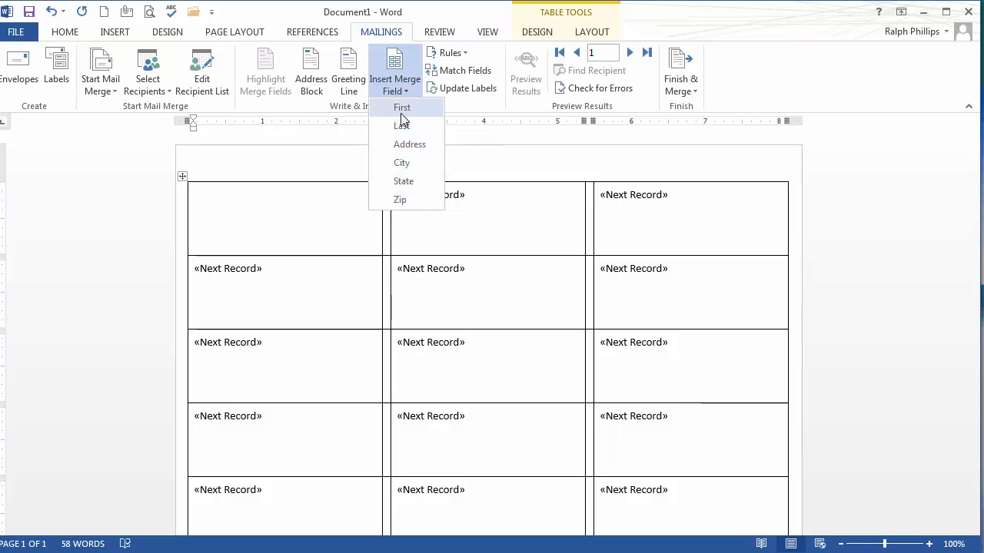
{"action": "left_click", "coordinate": [401, 108]}
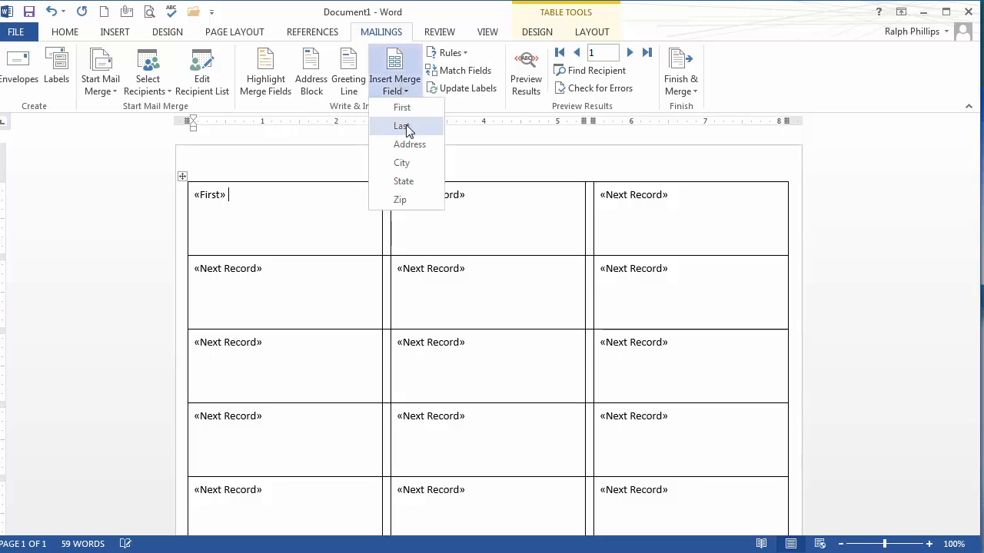
{"action": "left_click", "coordinate": [401, 126]}
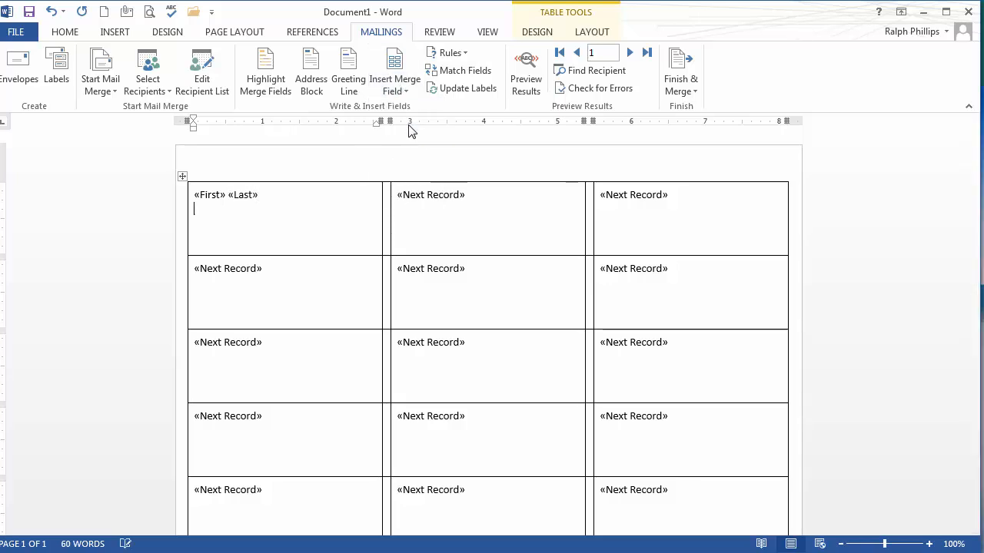
{"action": "left_click", "coordinate": [393, 69]}
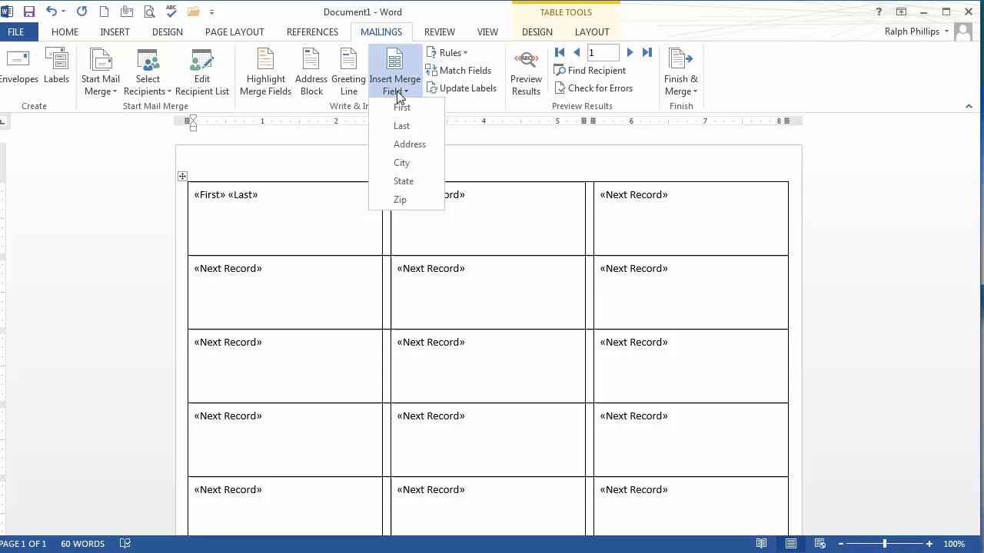
{"action": "left_click", "coordinate": [409, 144]}
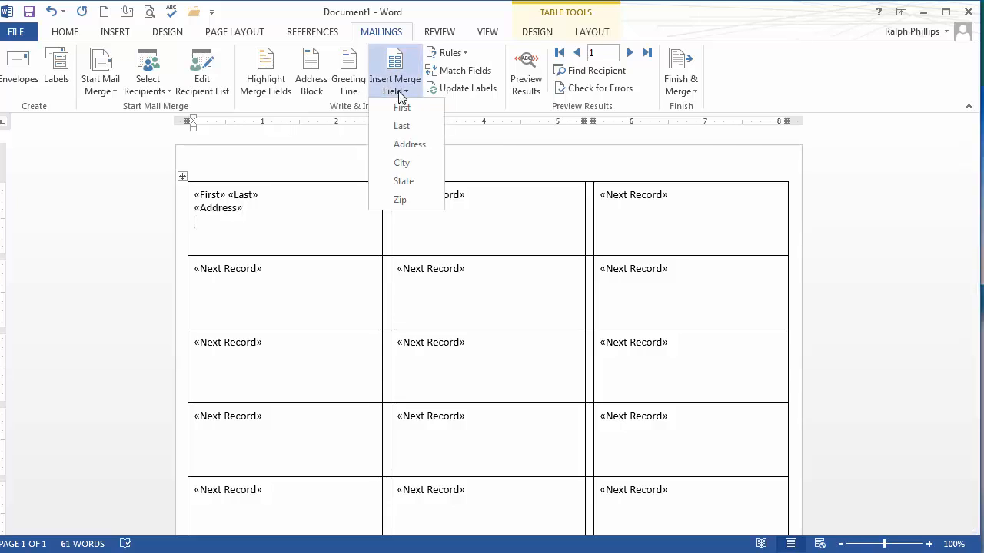
Insert City, State and Zip on the third line of the first label.
{"action": "left_click", "coordinate": [401, 163]}
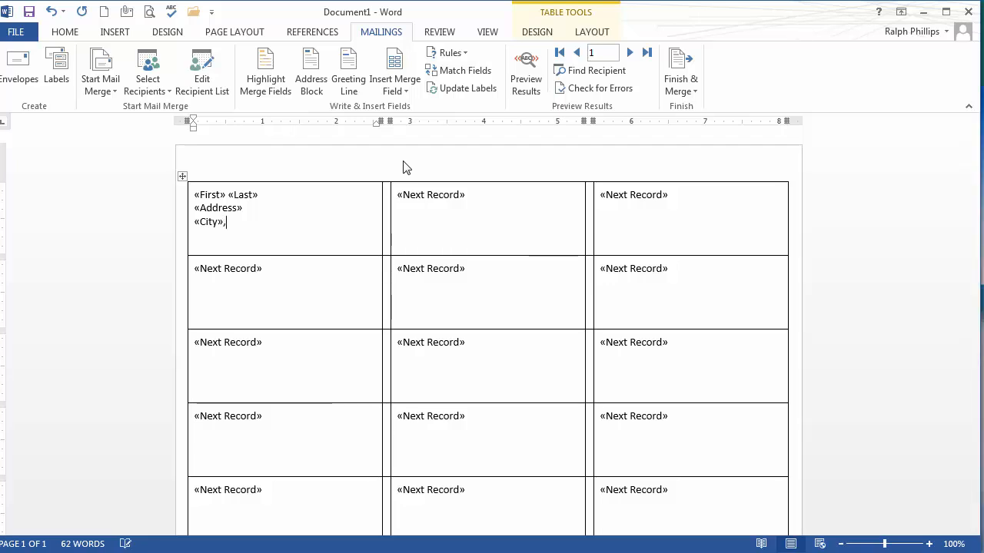
{"action": "left_click", "coordinate": [395, 91]}
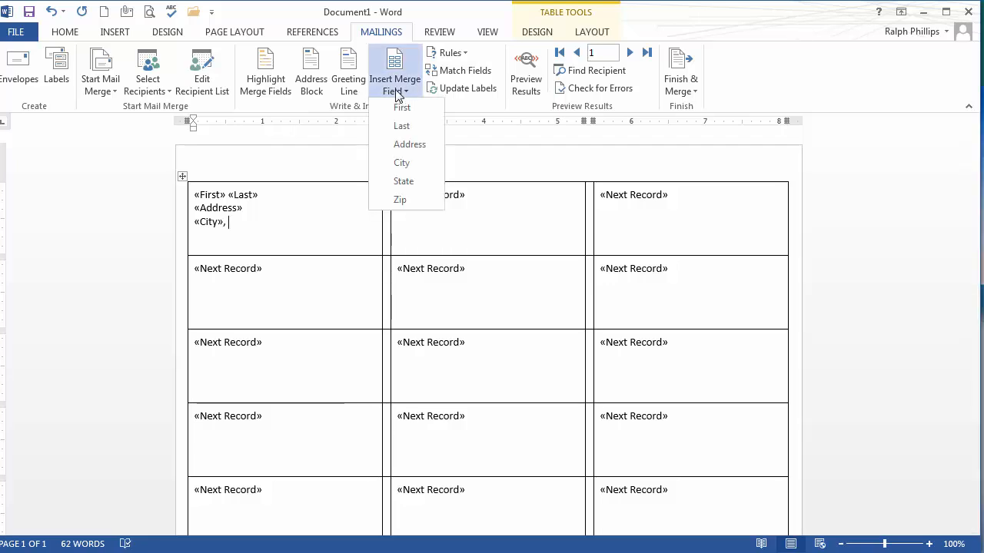
{"action": "left_click", "coordinate": [403, 182]}
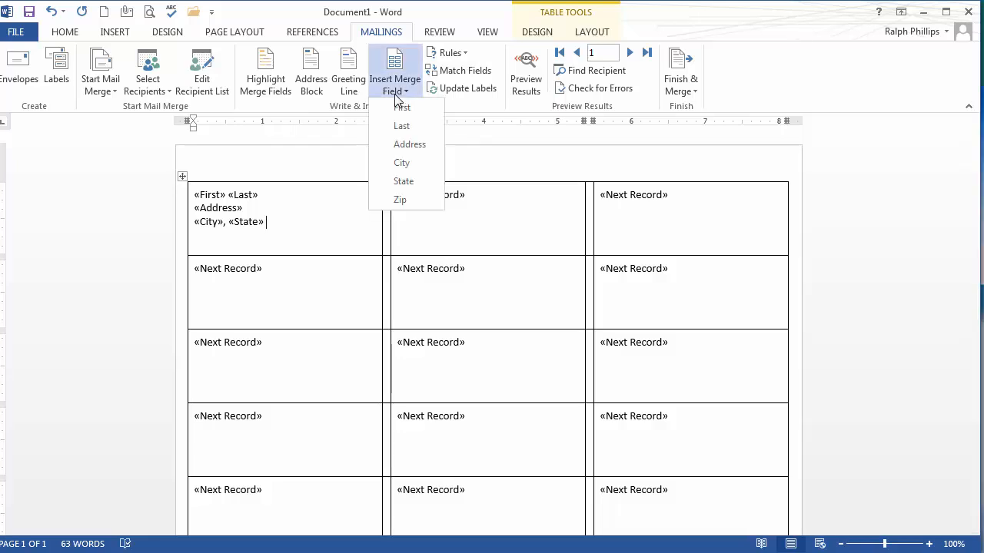
{"action": "left_click", "coordinate": [400, 200]}
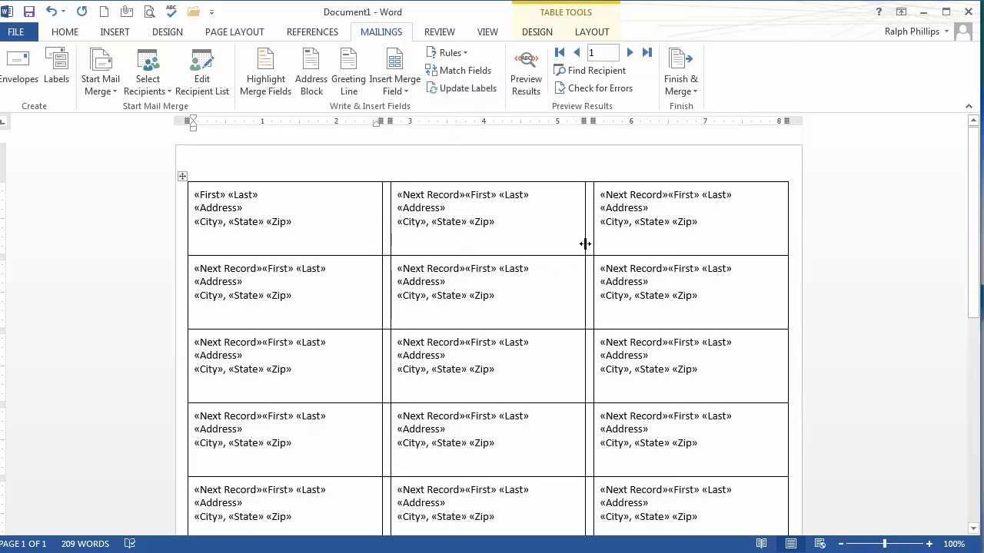
{"action": "mouse_move", "coordinate": [452, 200]}
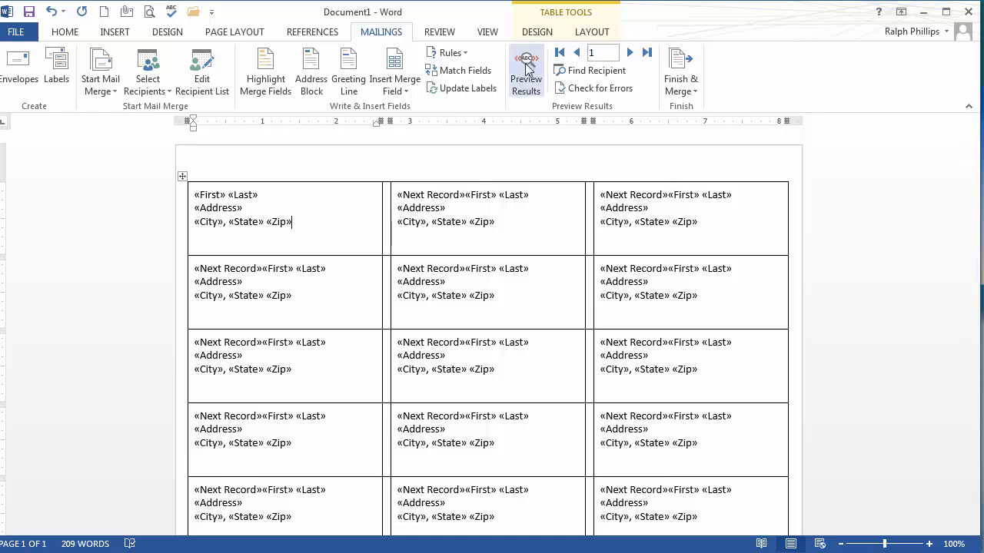
Preview the labels with real customer names and addresses.
{"action": "left_click", "coordinate": [525, 69]}
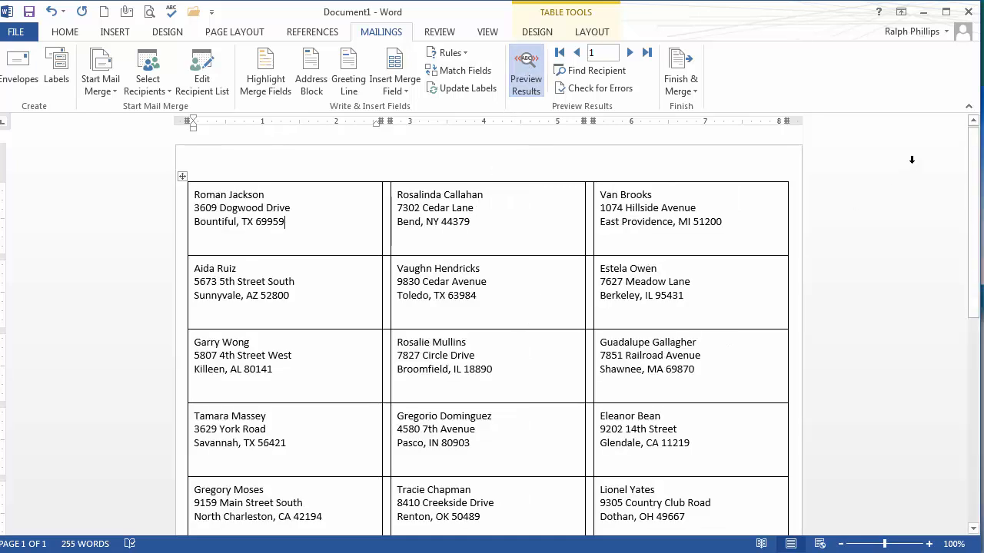
{"action": "scroll", "scroll_direction": "down", "scroll_amount": 3}
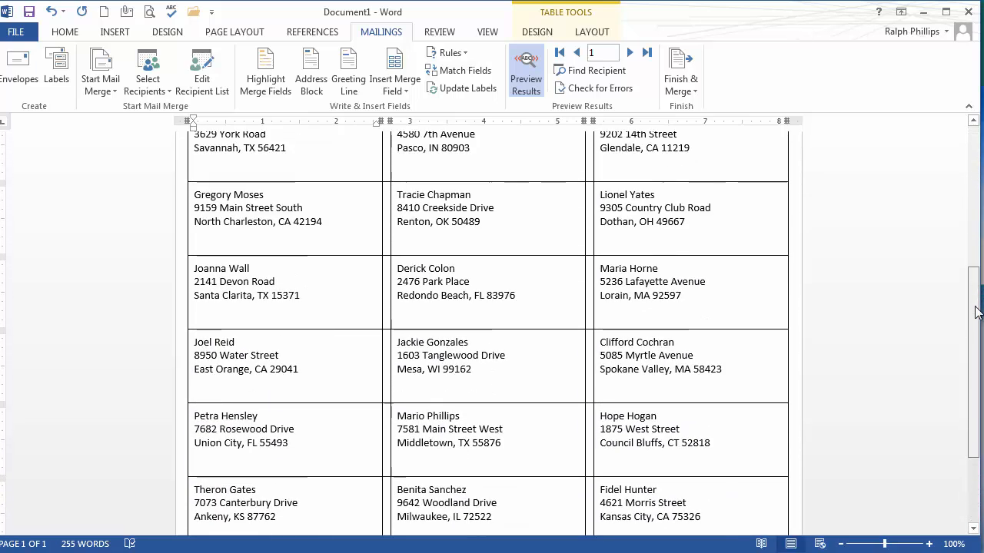
{"action": "scroll", "scroll_direction": "down", "scroll_amount": 3}
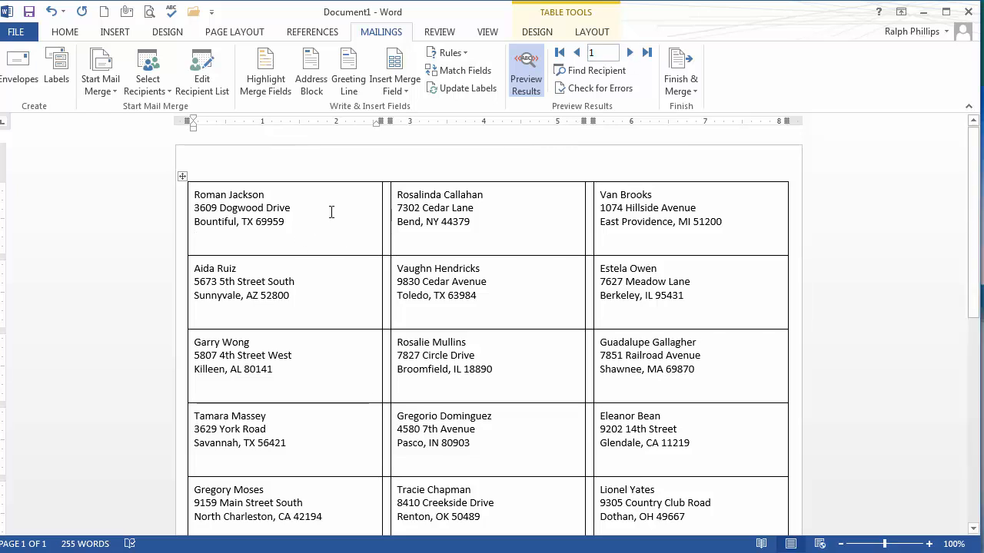
Jump to the last customer record, then step back to the first record.
{"action": "left_click", "coordinate": [647, 53]}
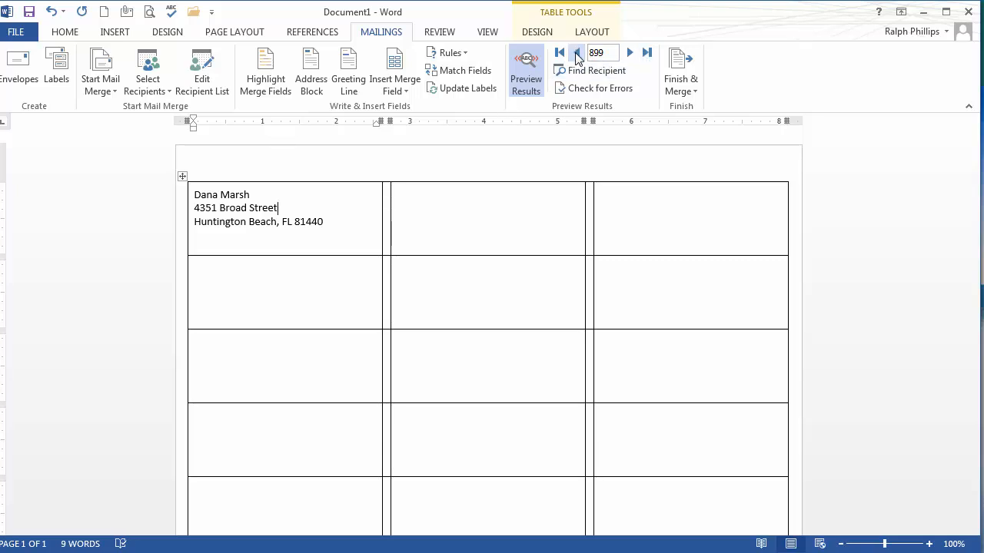
{"action": "left_click", "coordinate": [578, 53]}
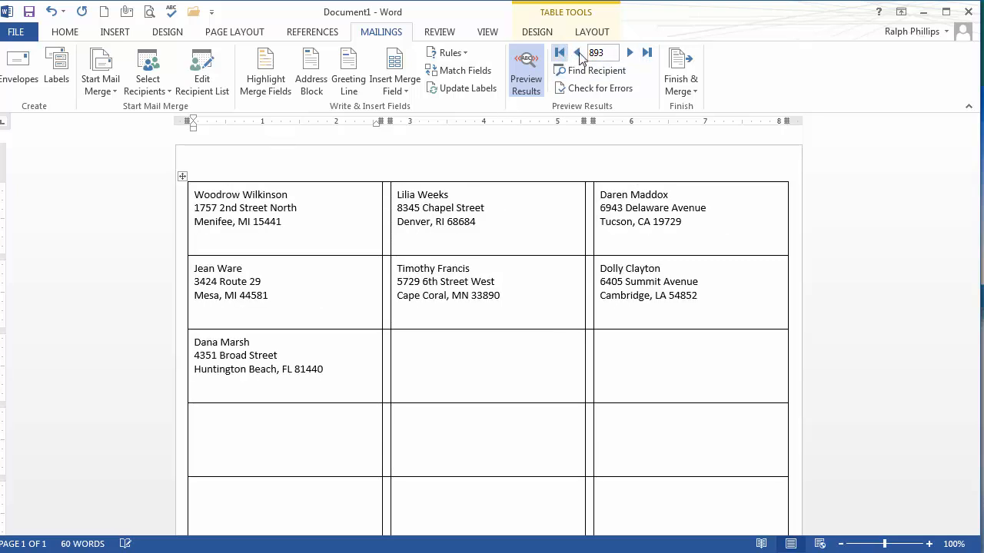
{"action": "left_click", "coordinate": [560, 53]}
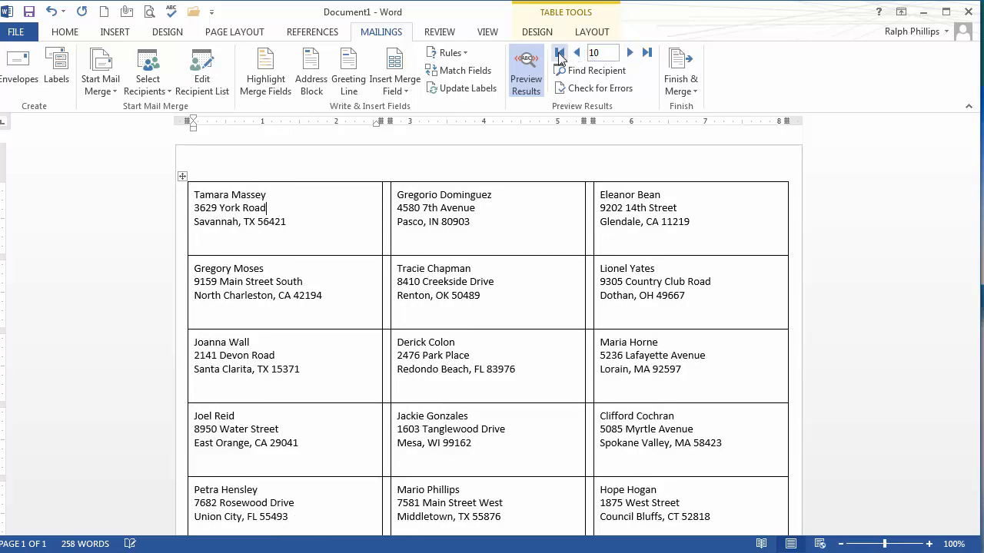
{"action": "left_click", "coordinate": [560, 52]}
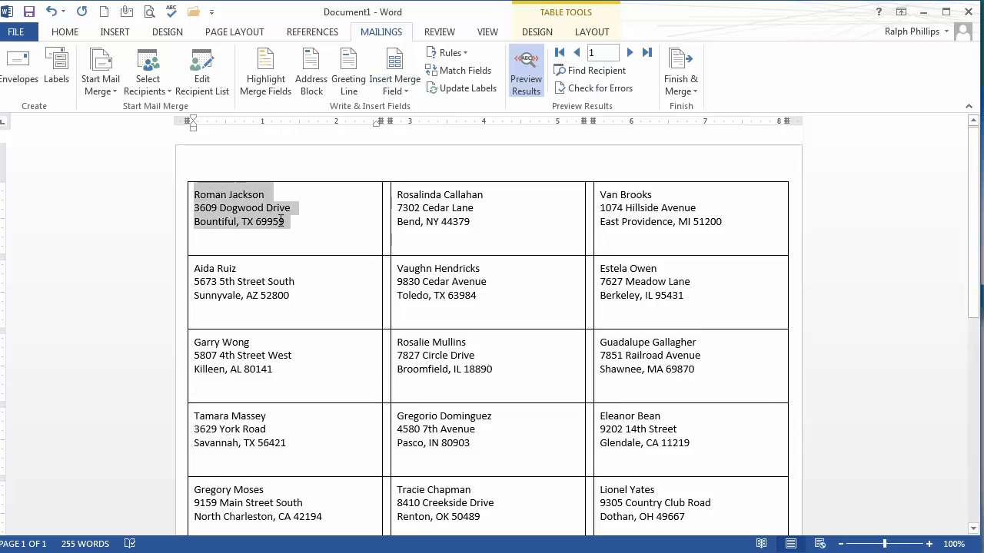
Center the first label's text, update all labels to match, and toggle the preview.
{"action": "left_click", "coordinate": [64, 31]}
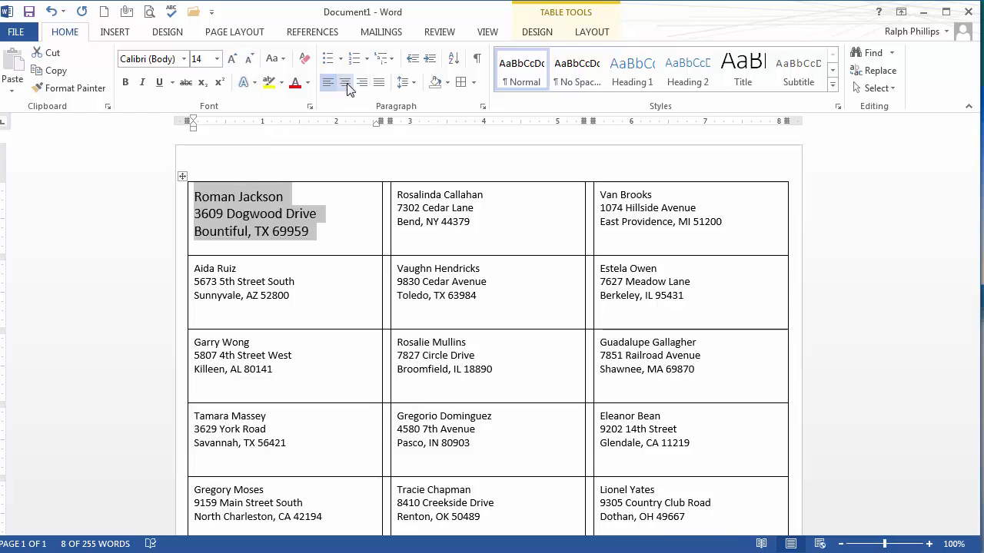
{"action": "left_click", "coordinate": [344, 83]}
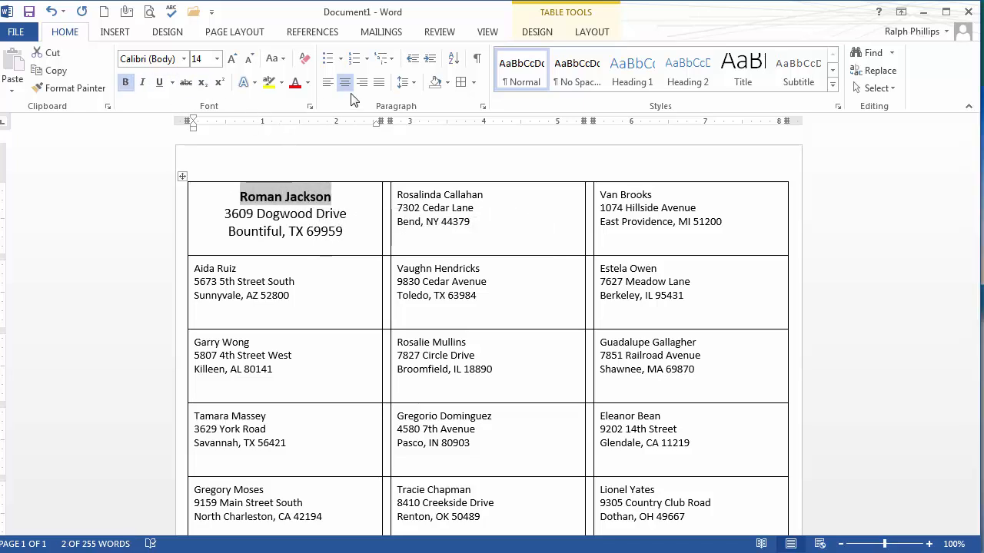
{"action": "left_click", "coordinate": [381, 31]}
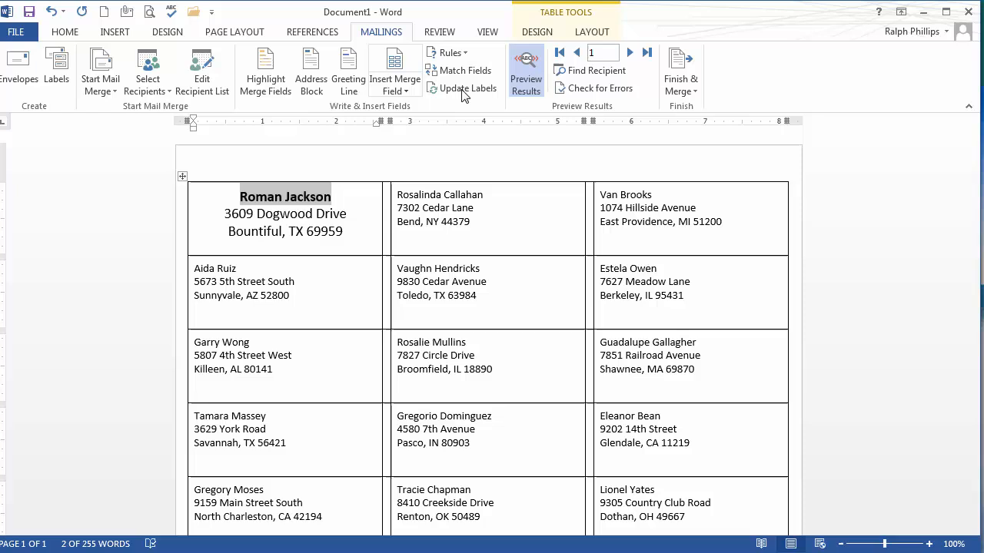
{"action": "left_click", "coordinate": [467, 88]}
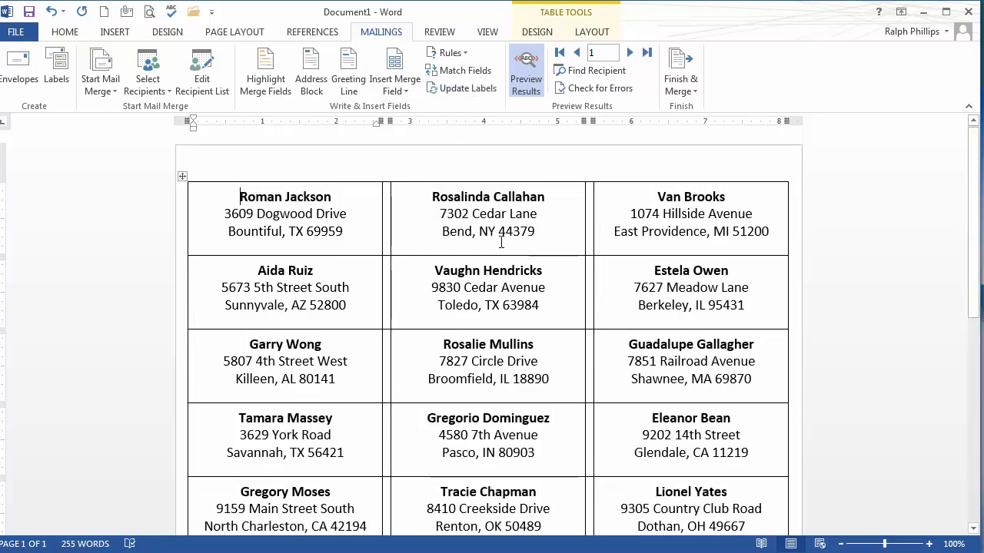
{"action": "mouse_move", "coordinate": [461, 289]}
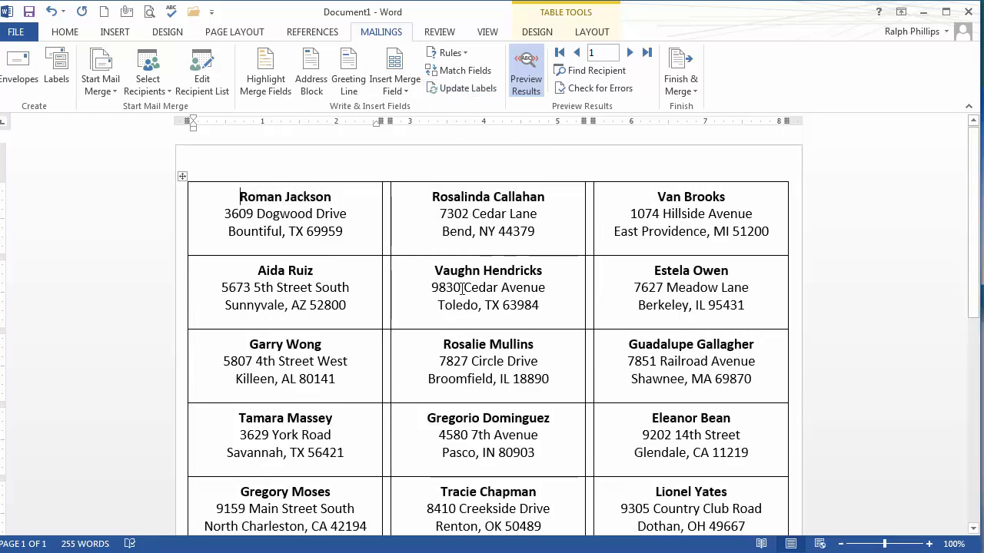
{"action": "left_click", "coordinate": [525, 69]}
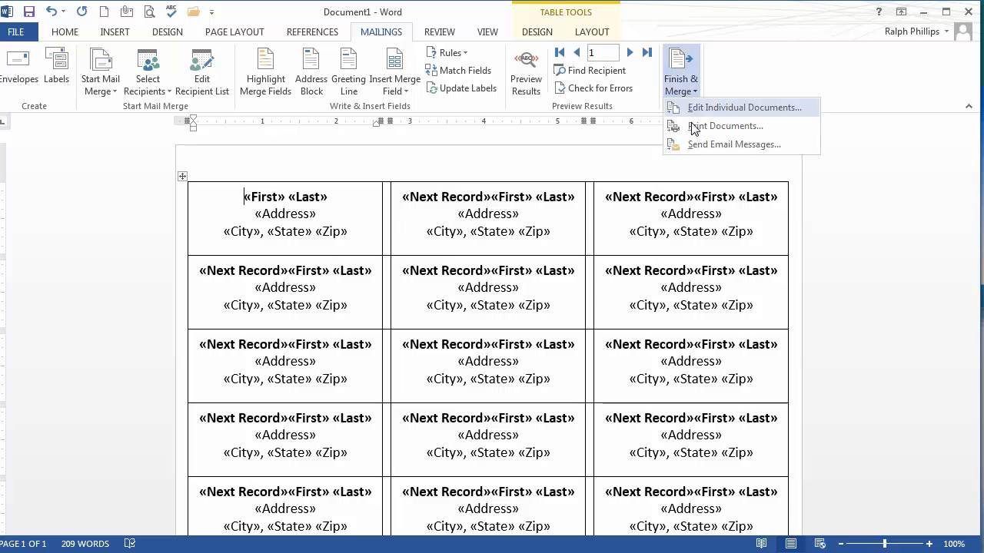
{"action": "mouse_move", "coordinate": [726, 126]}
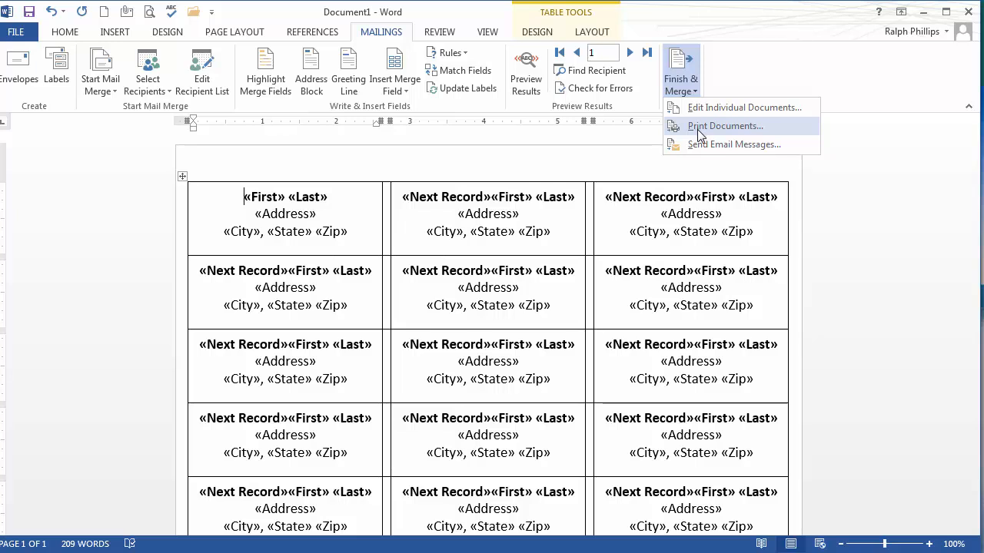
{"action": "mouse_move", "coordinate": [701, 114]}
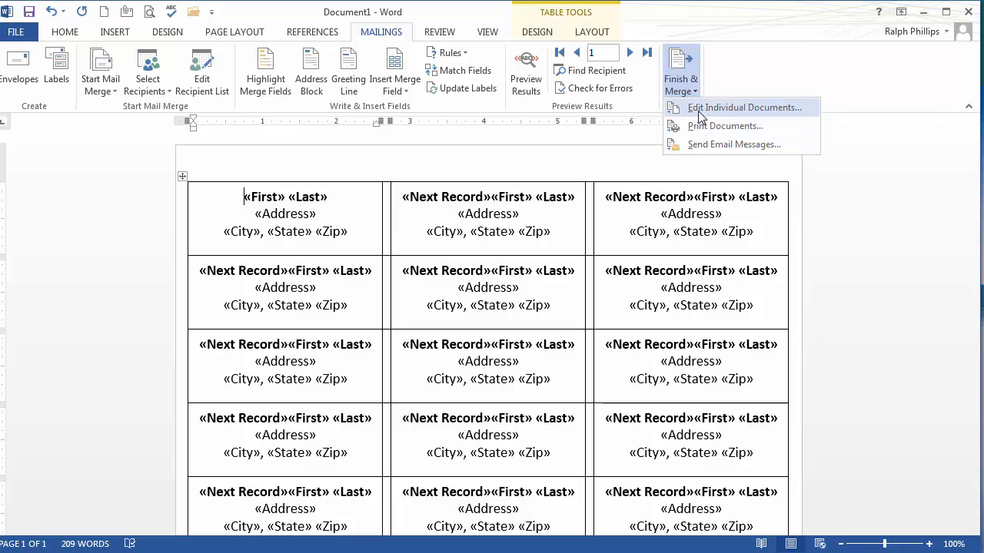
Finish the merge into individual documents for all records, creating the 30-page Labels1.
{"action": "left_click", "coordinate": [743, 108]}
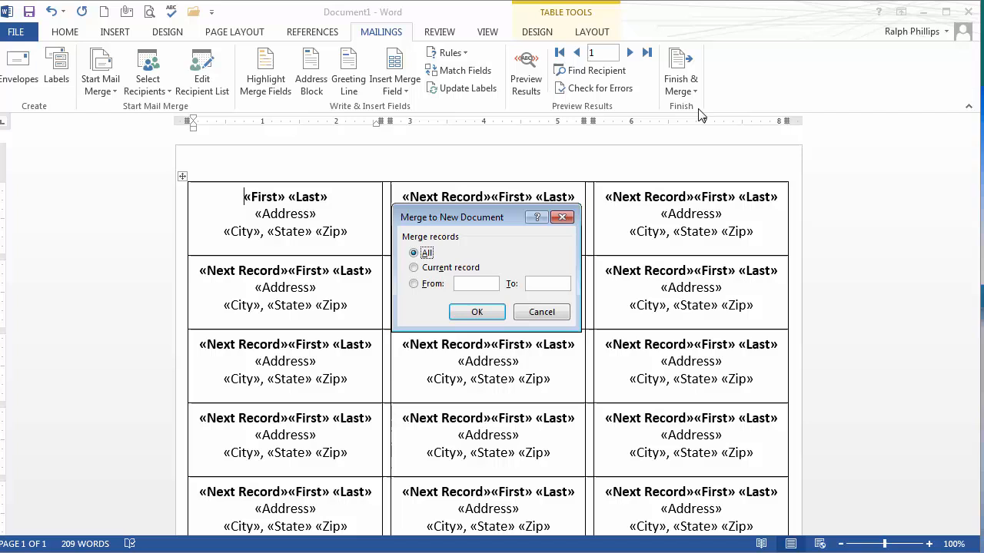
{"action": "left_click", "coordinate": [476, 311]}
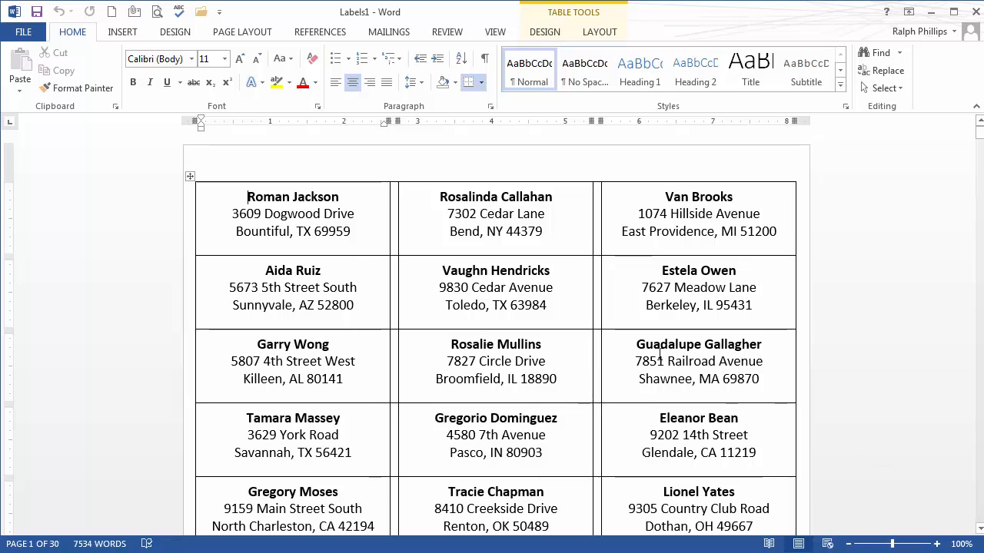
{"action": "scroll", "scroll_direction": "down", "scroll_amount": 3}
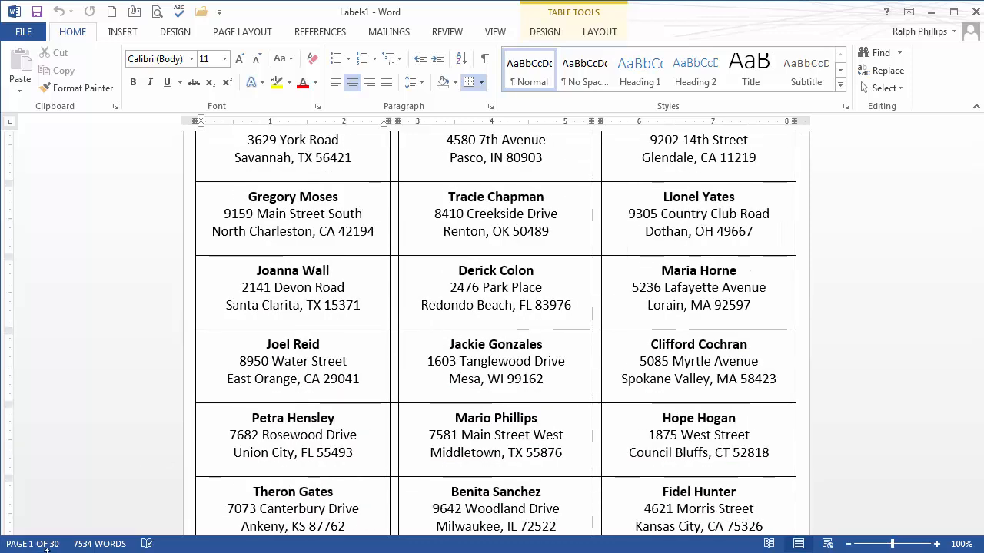
{"action": "scroll", "scroll_direction": "down", "scroll_amount": 3}
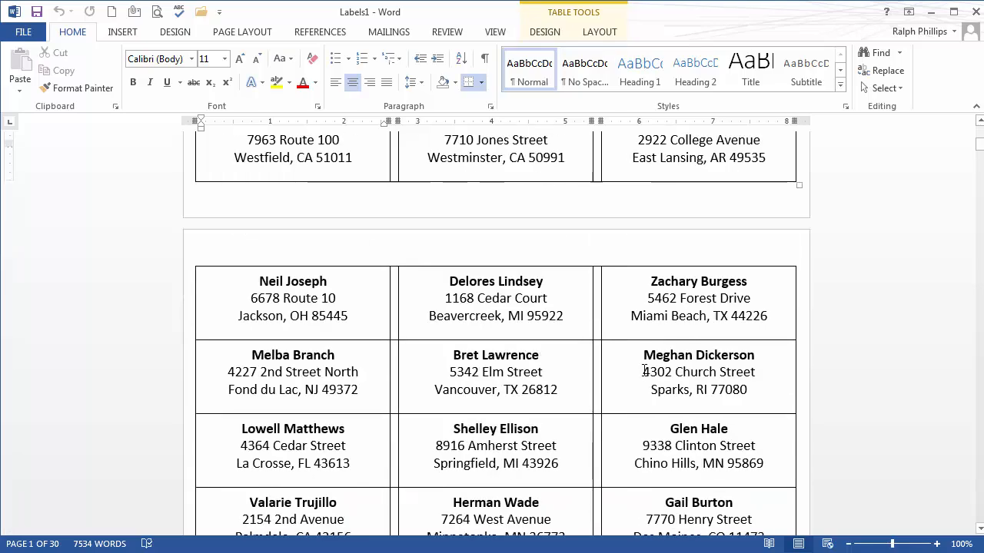
{"action": "scroll", "scroll_direction": "down", "scroll_amount": 3}
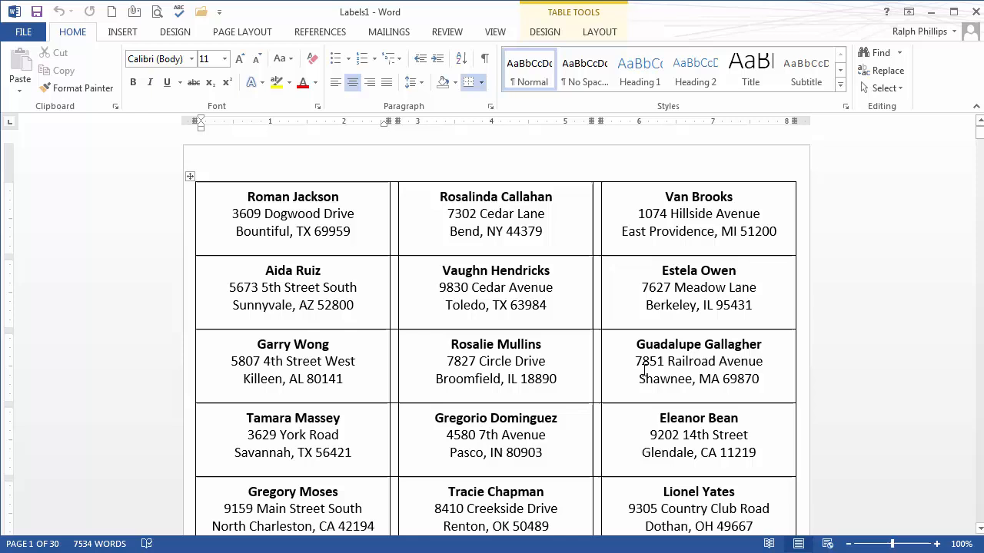
{"action": "left_click", "coordinate": [190, 176]}
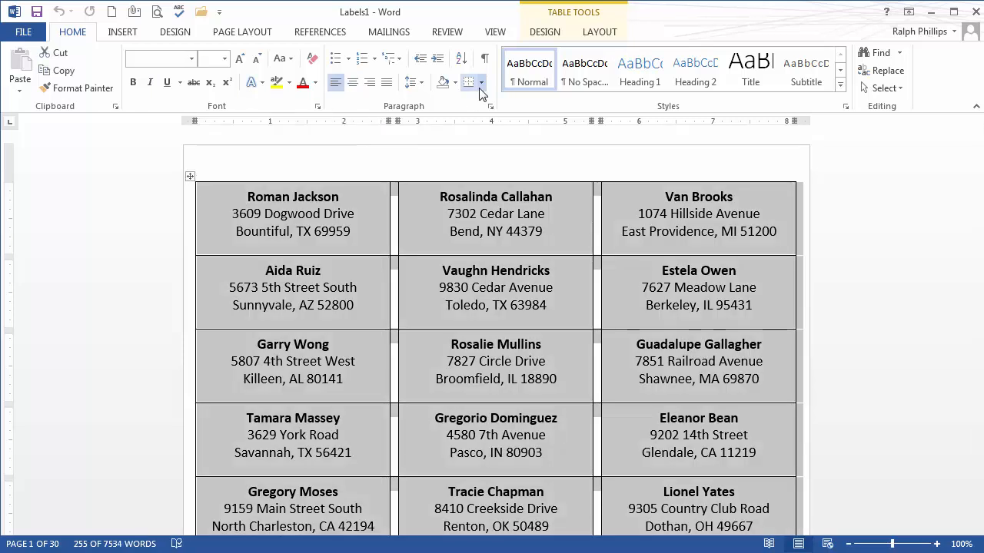
Apply No Border to the labels table and scroll through to page 30.
{"action": "left_click", "coordinate": [482, 83]}
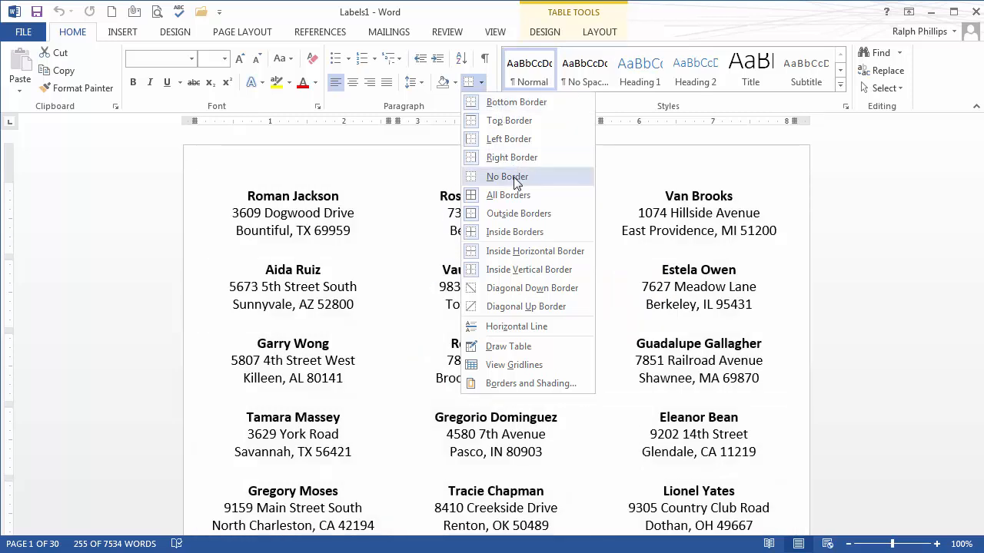
{"action": "left_click", "coordinate": [508, 177]}
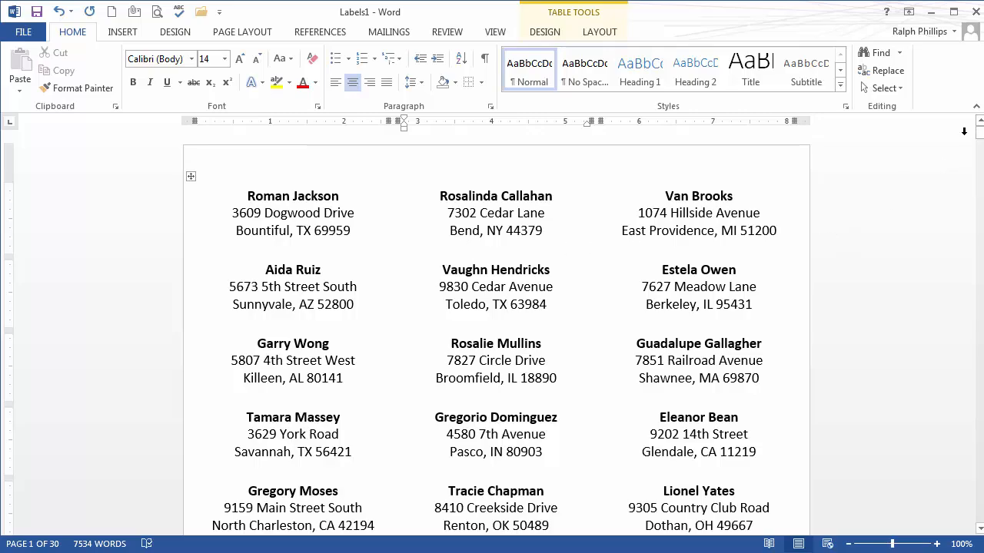
{"action": "scroll", "scroll_direction": "down", "scroll_amount": 3}
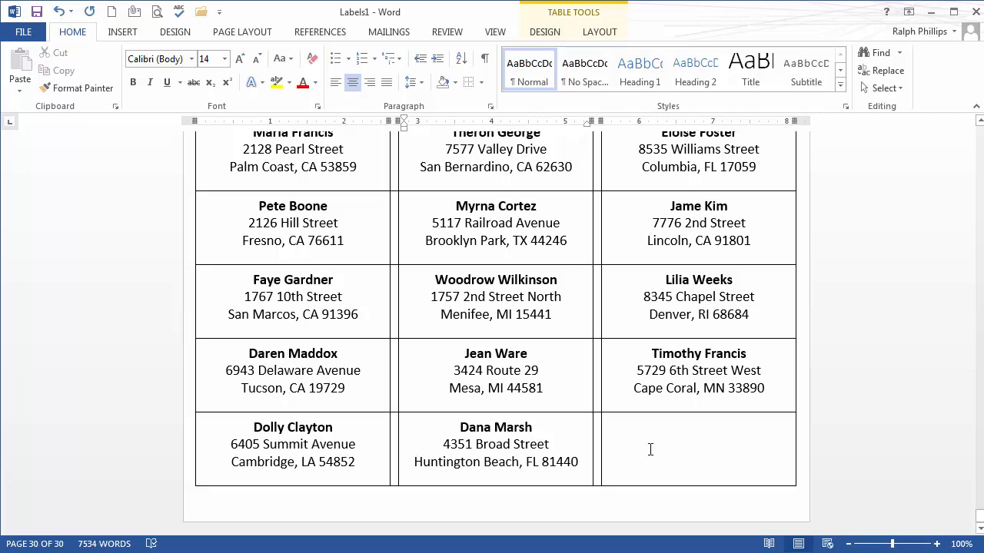
{"action": "scroll", "scroll_direction": "down", "scroll_amount": 3}
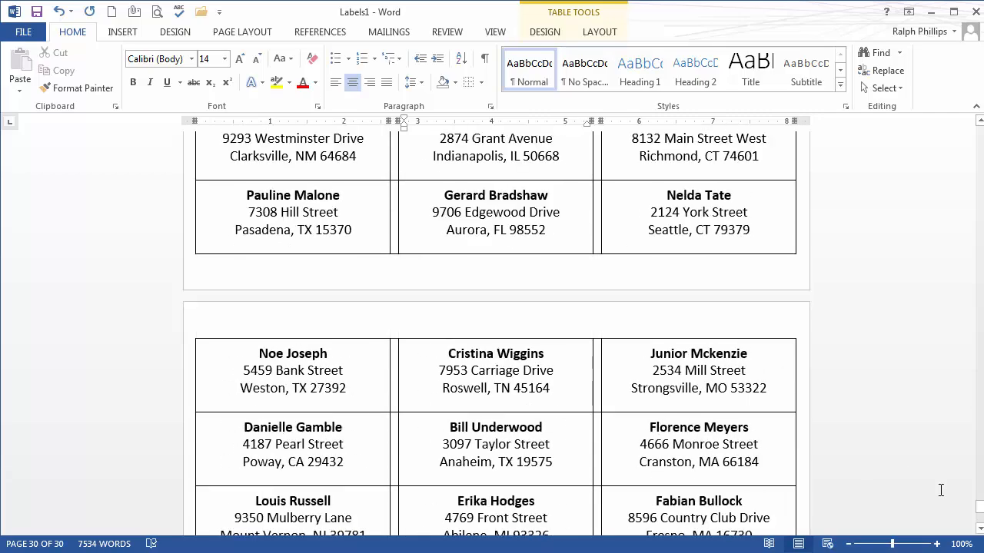